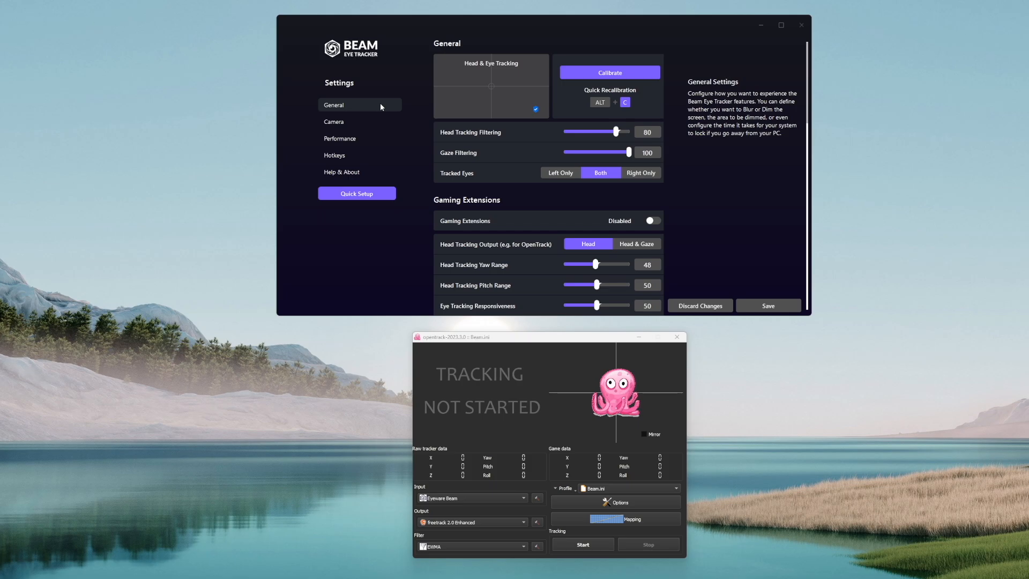
mouse_move(610, 73)
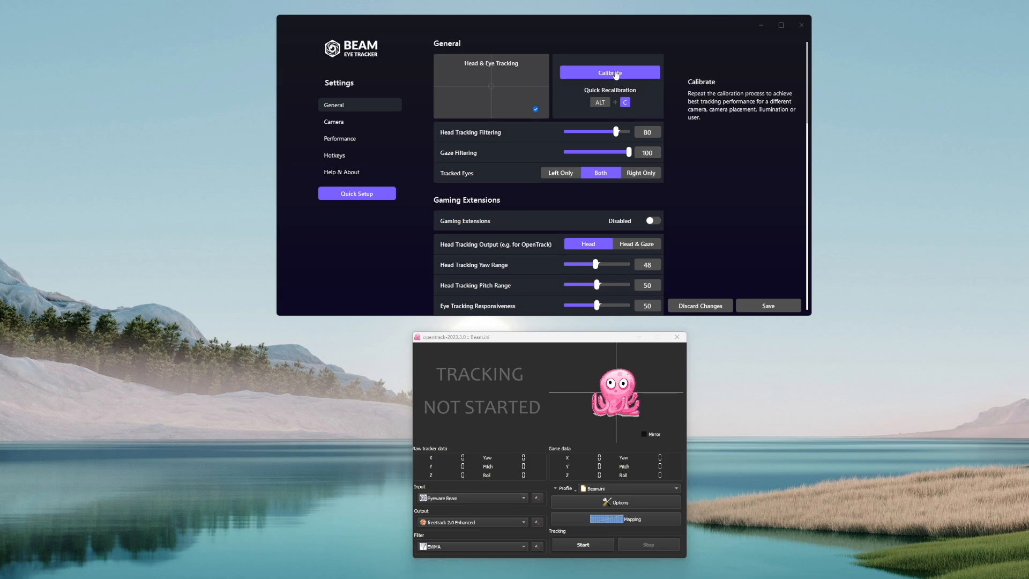
mouse_move(604, 81)
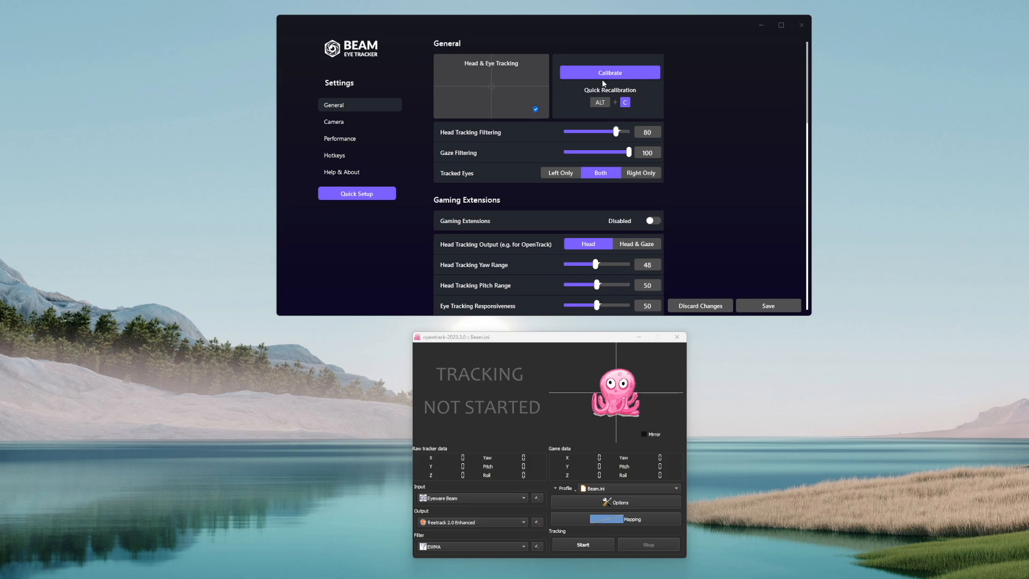
mouse_move(608, 72)
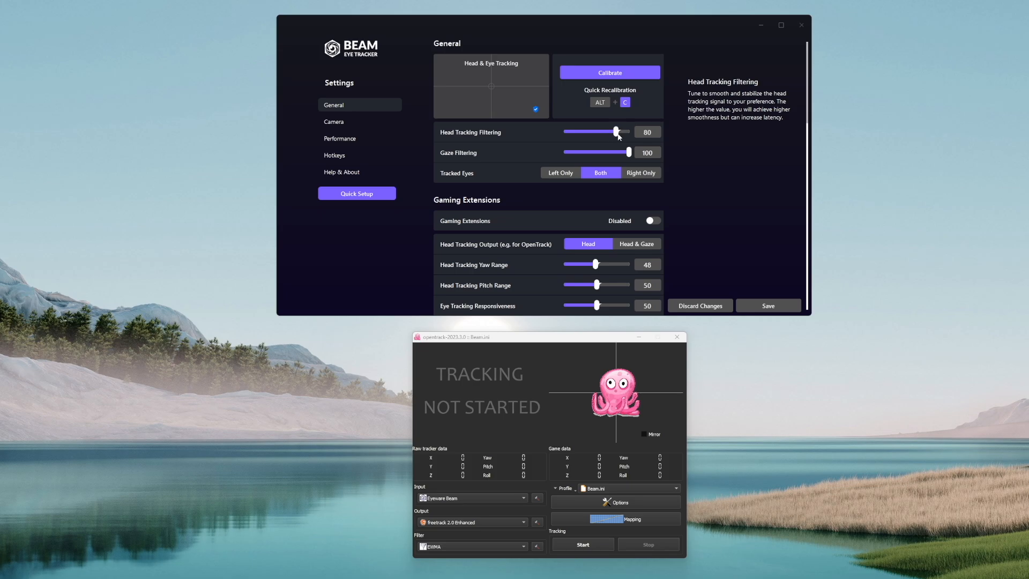
mouse_move(605, 132)
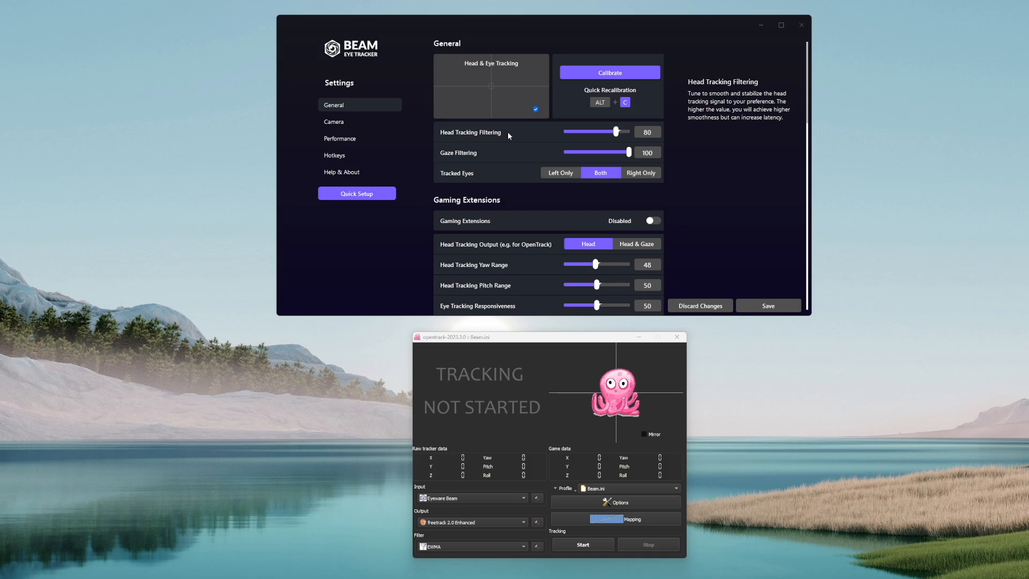
mouse_move(465, 155)
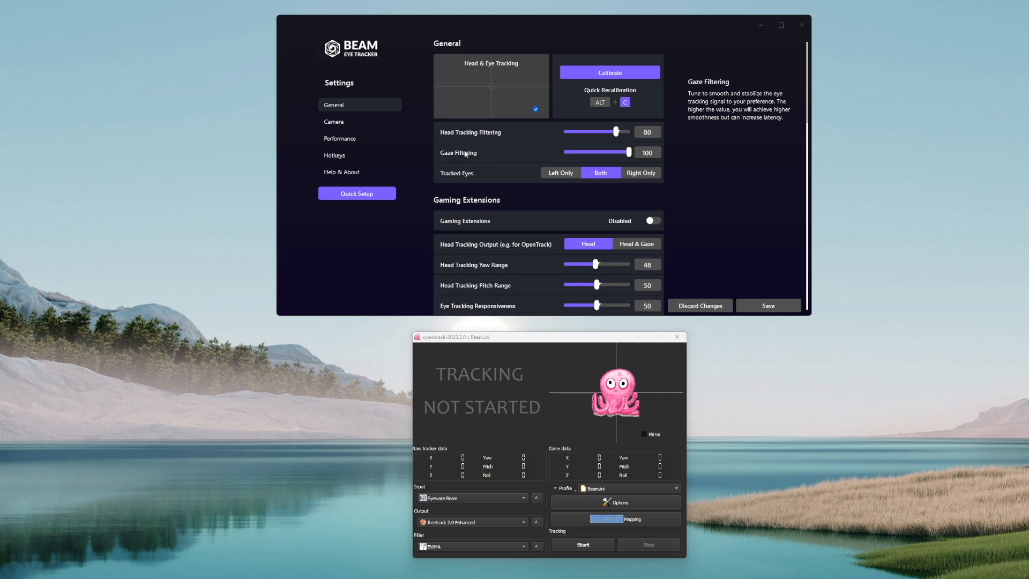
- Enable the gaming extensions and scroll through the general settings to presence detection and privacy filter
left_click(651, 221)
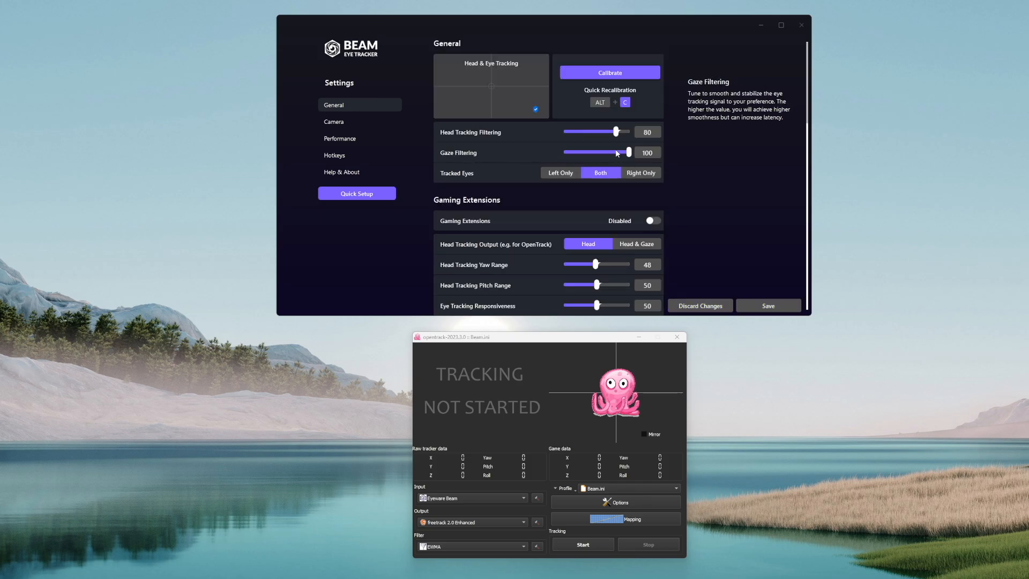
mouse_move(632, 152)
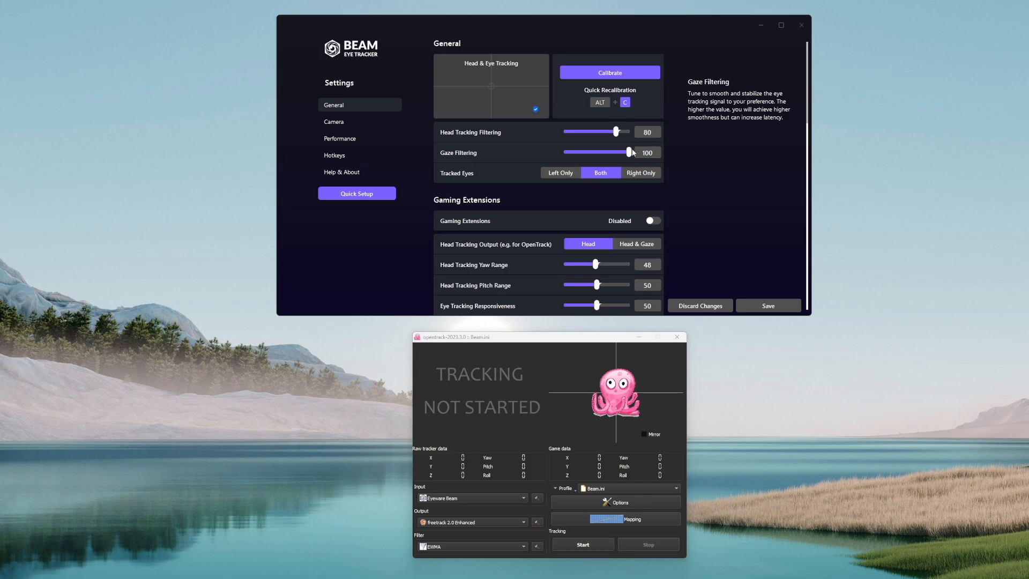
mouse_move(463, 172)
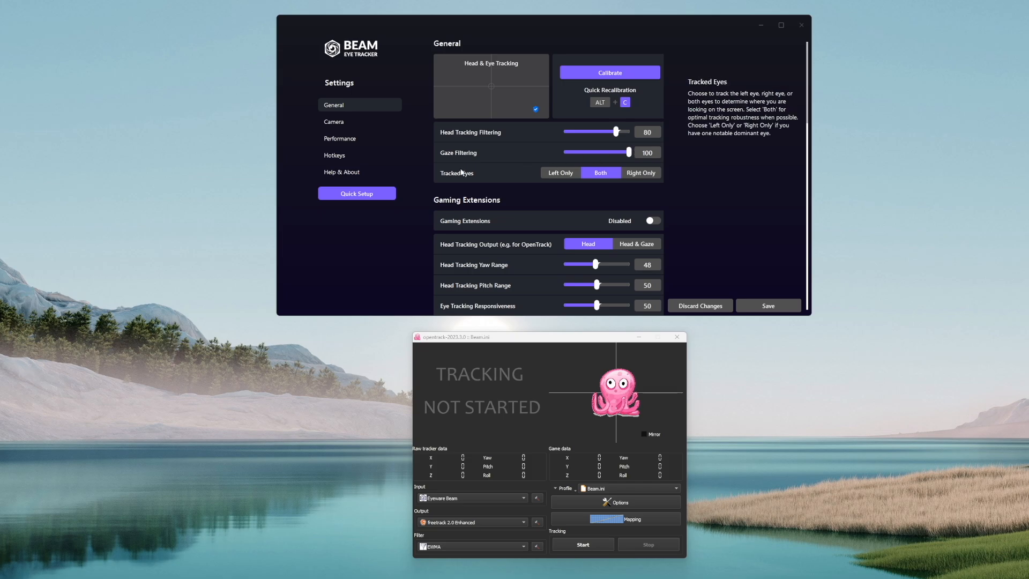
mouse_move(606, 175)
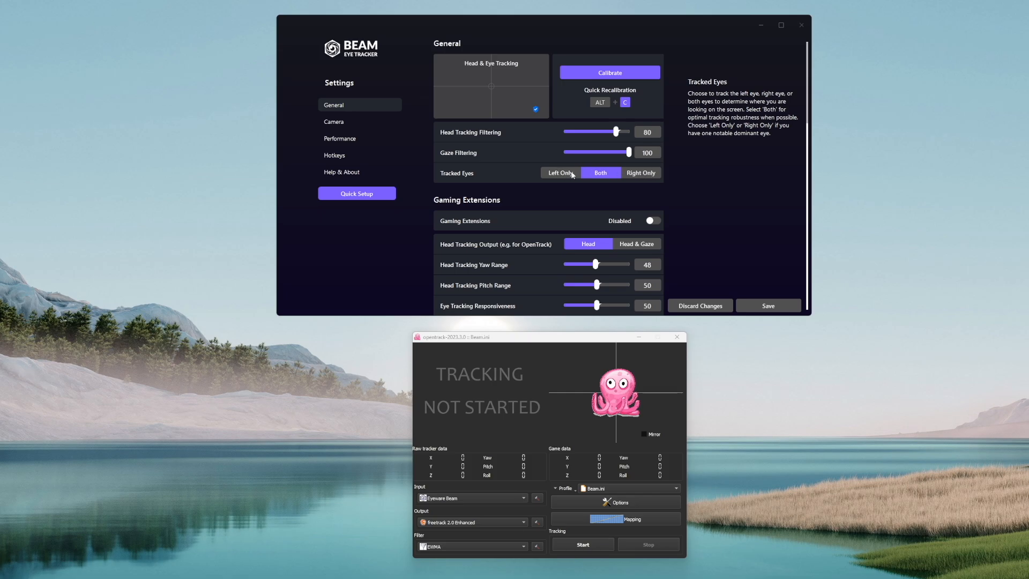
mouse_move(506, 175)
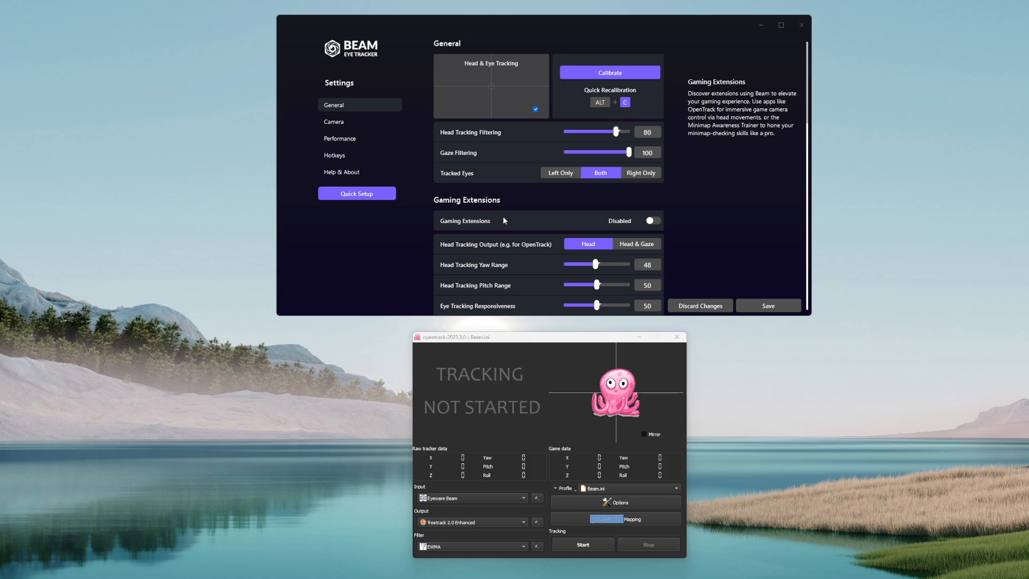
mouse_move(623, 220)
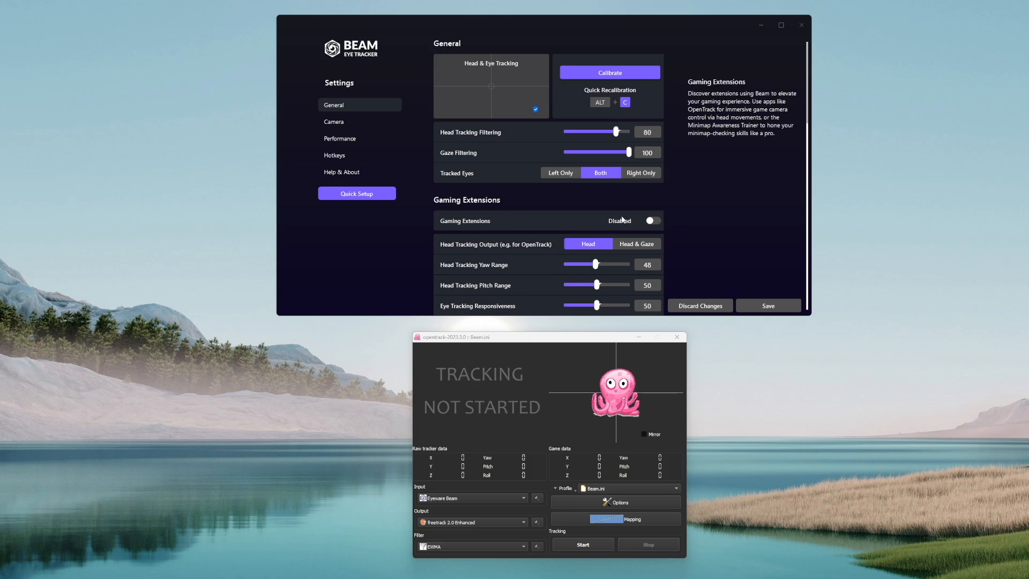
left_click(652, 221)
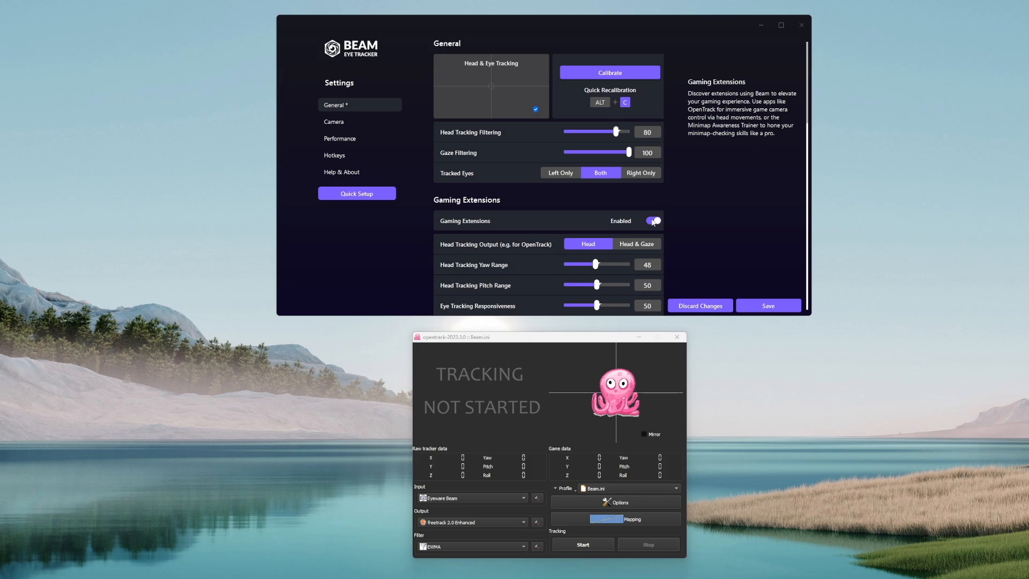
scroll("down", 3)
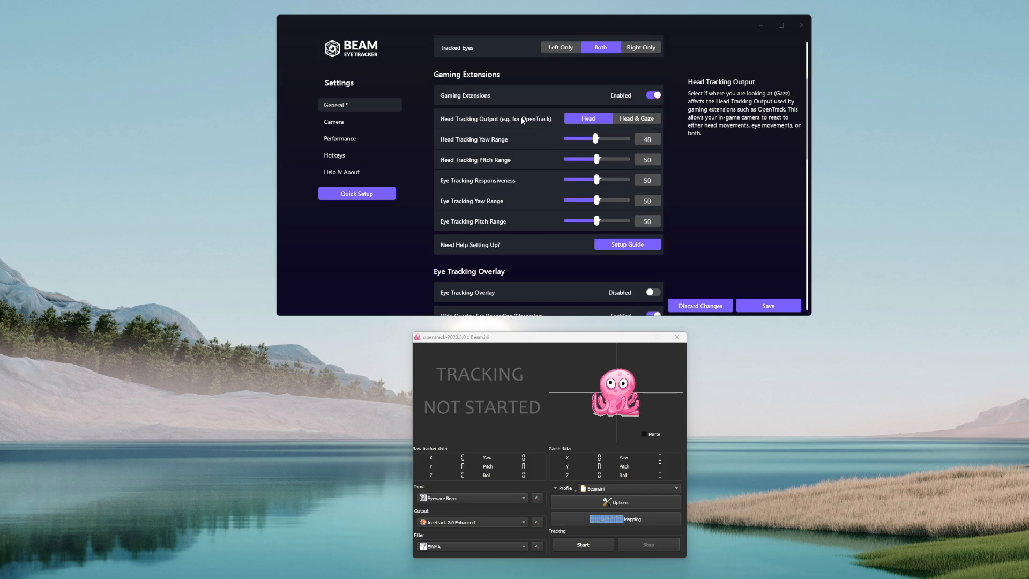
mouse_move(529, 123)
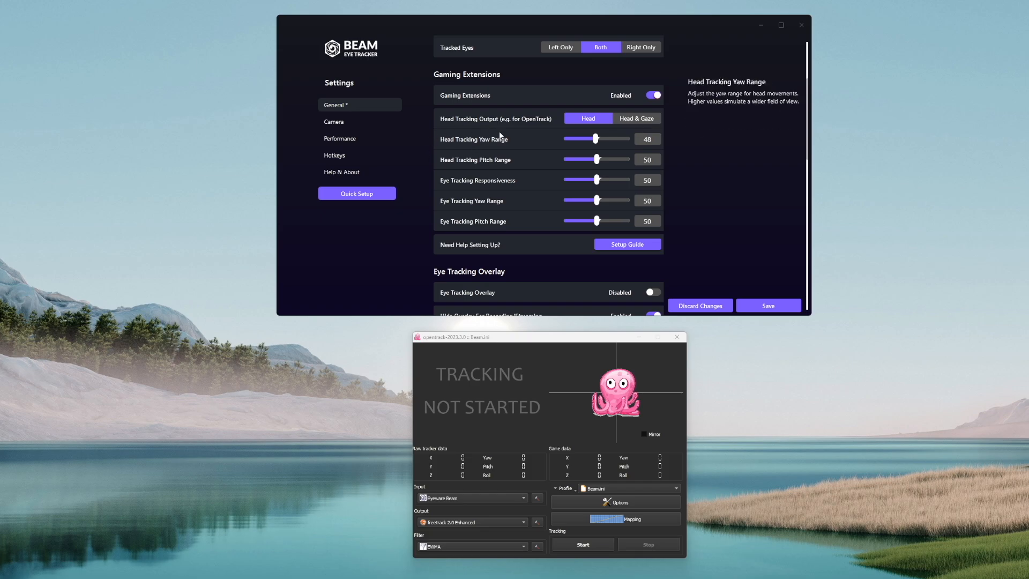
mouse_move(495, 139)
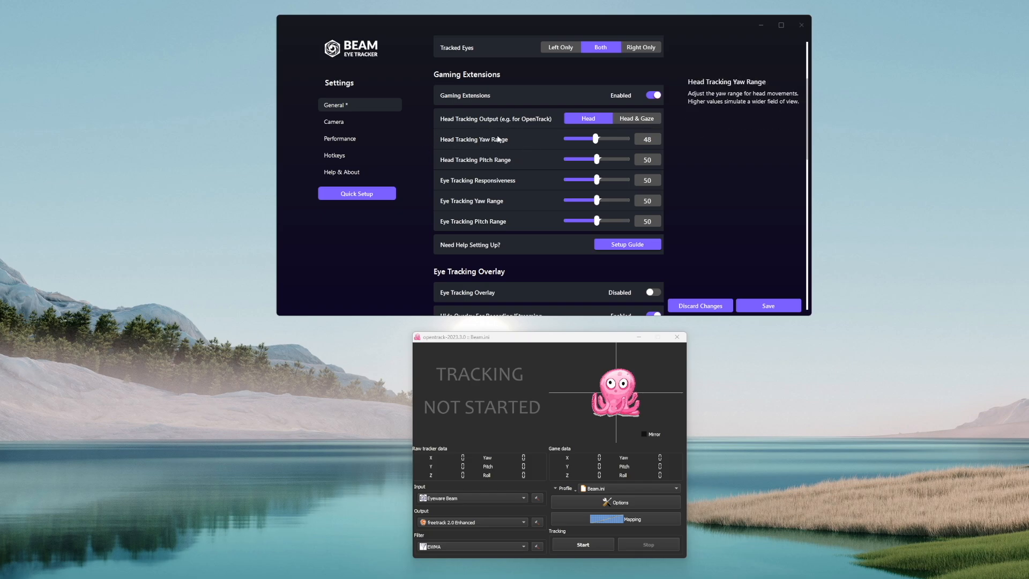
mouse_move(514, 139)
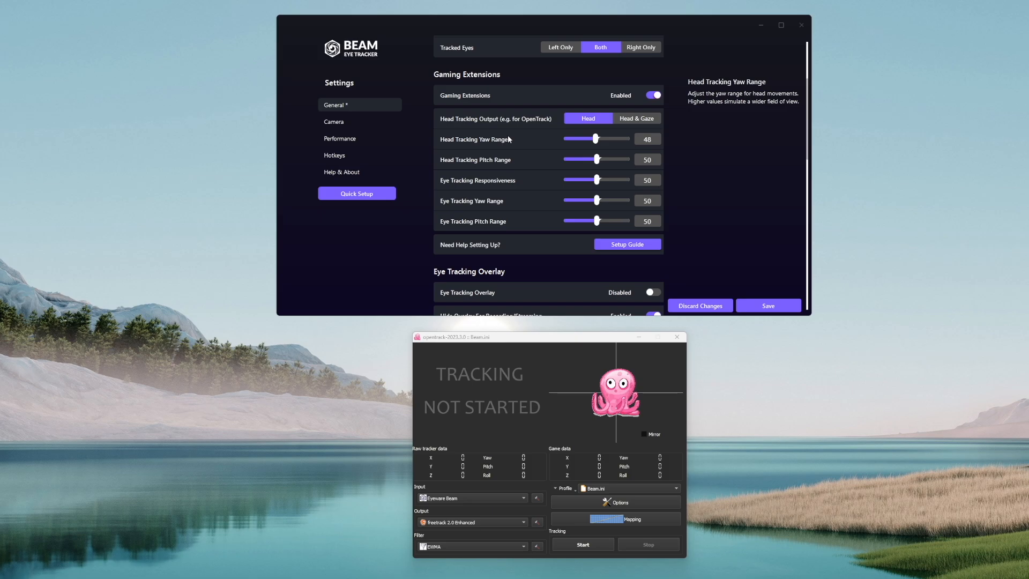
mouse_move(520, 161)
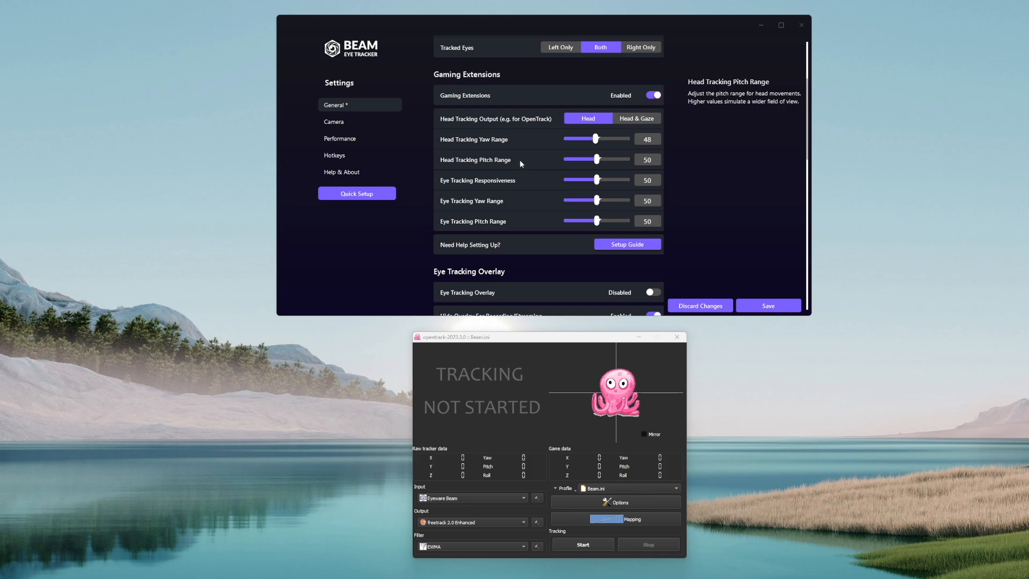
mouse_move(508, 164)
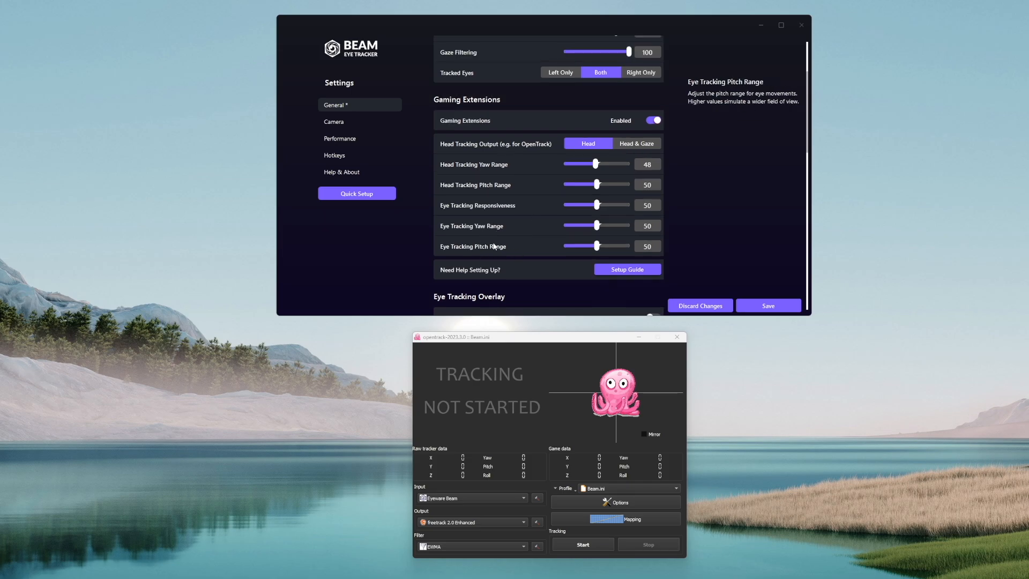
mouse_move(539, 230)
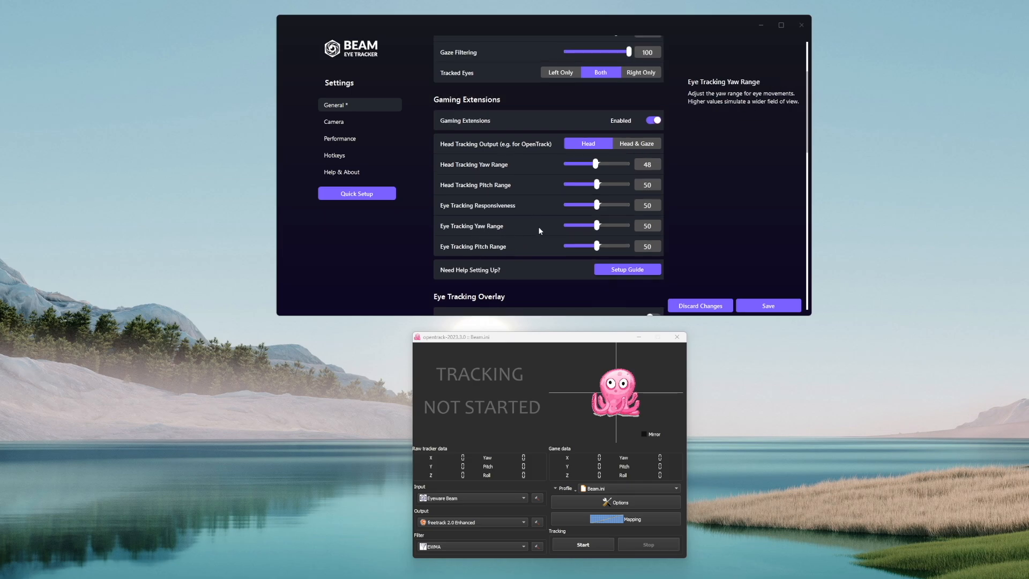
mouse_move(539, 246)
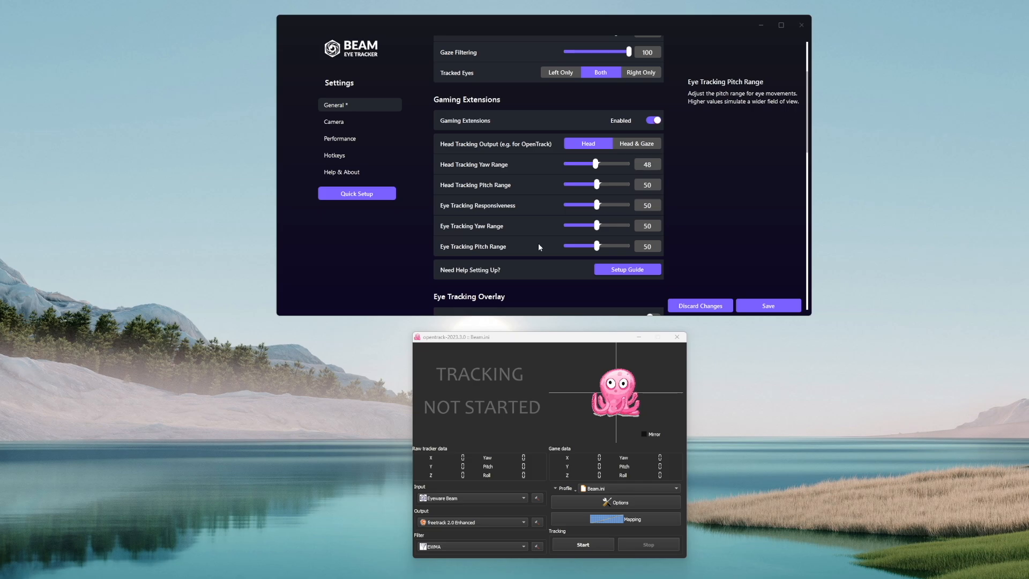
scroll("down", 3)
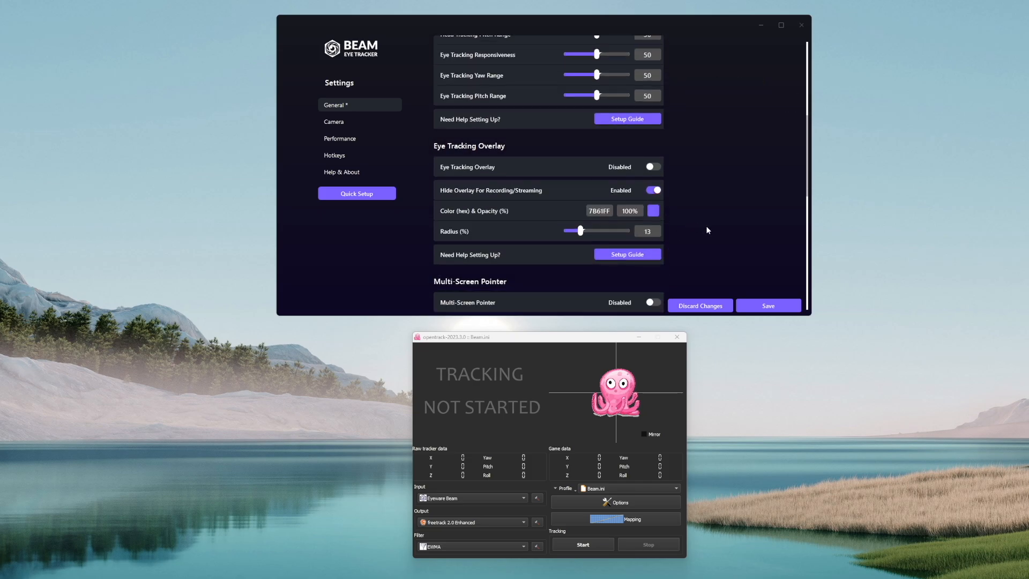
scroll("down", 3)
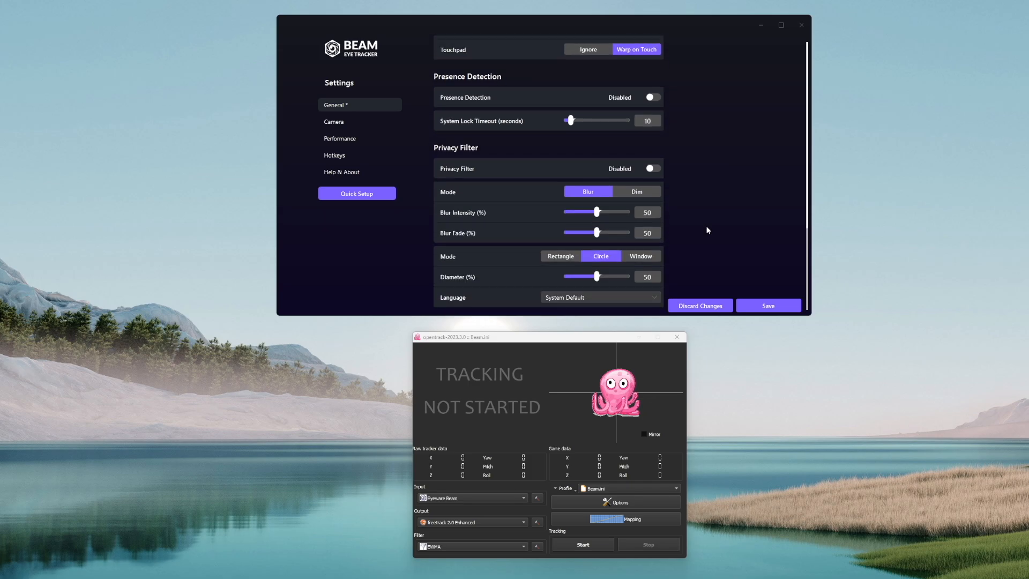
mouse_move(300, 135)
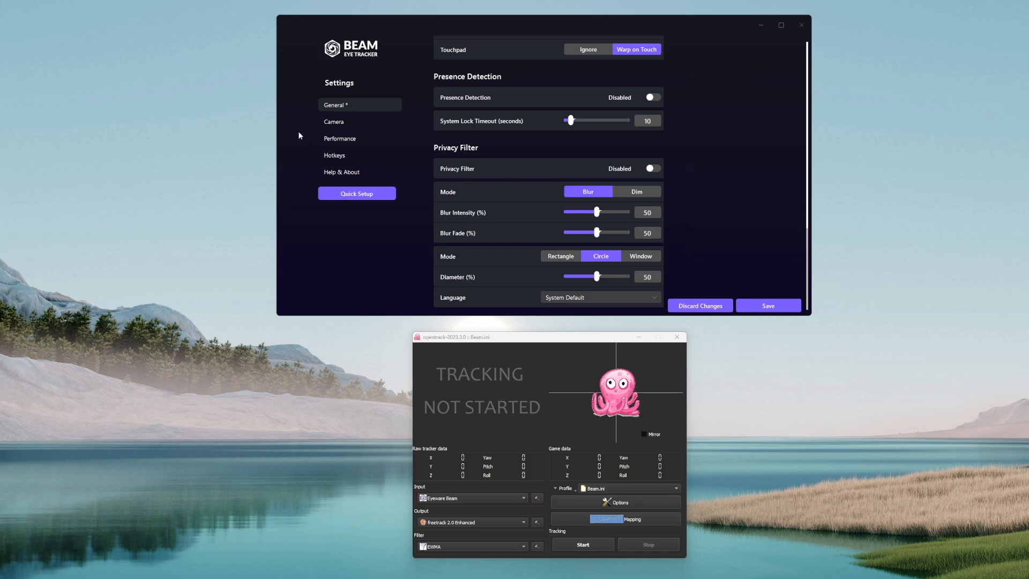
left_click(334, 121)
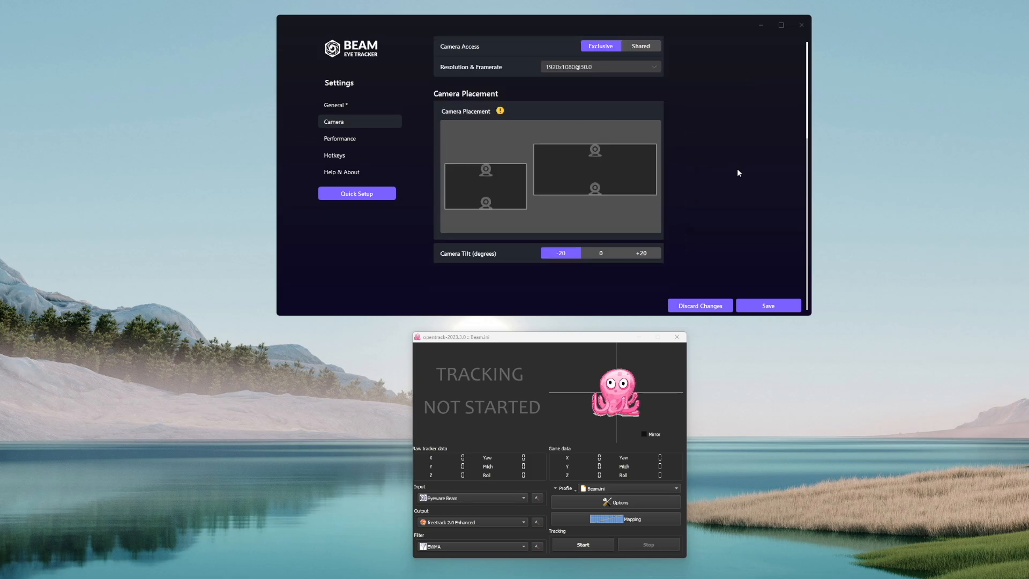
mouse_move(714, 170)
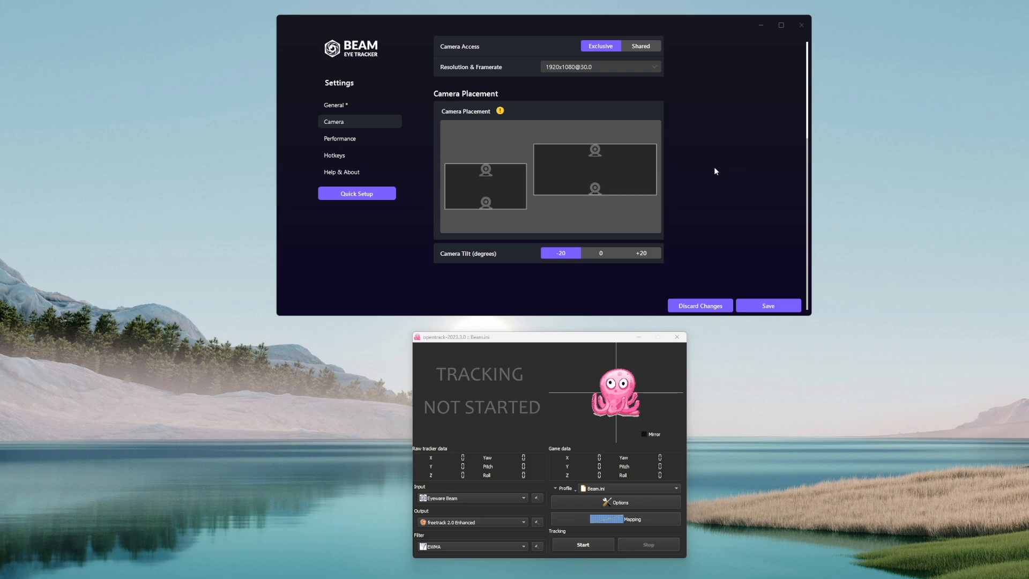
mouse_move(593, 102)
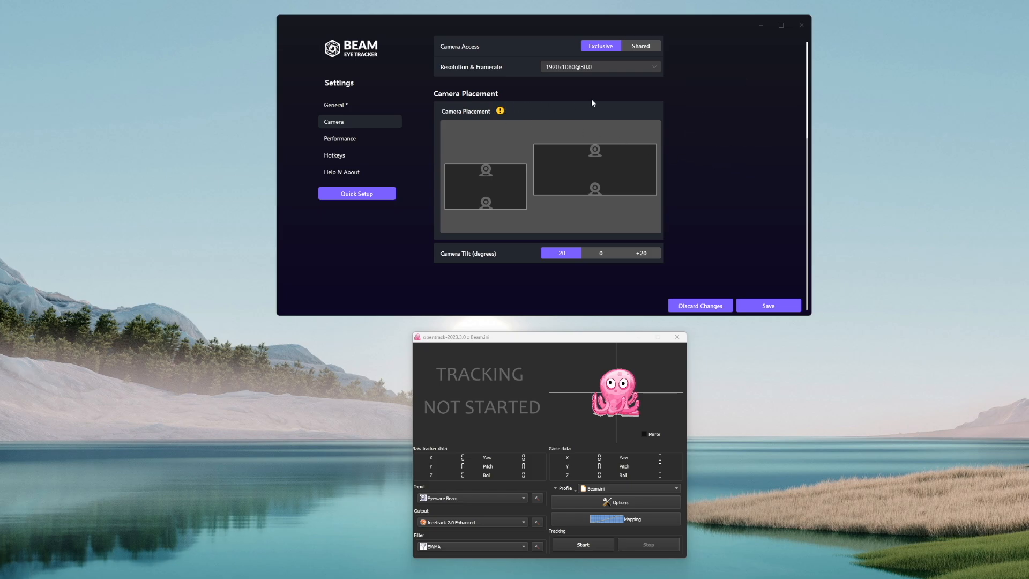
mouse_move(604, 68)
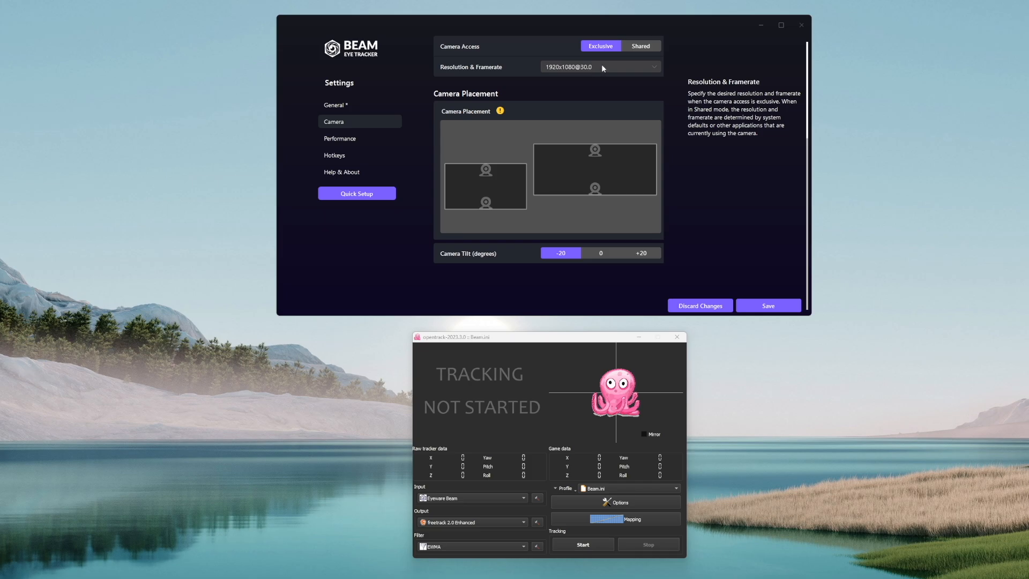
left_click(600, 67)
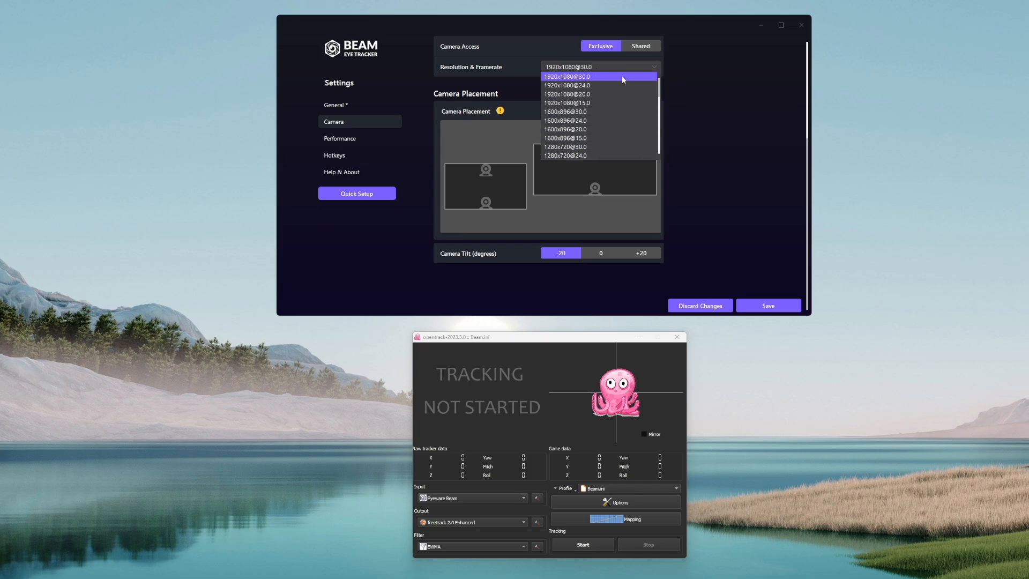
left_click(599, 76)
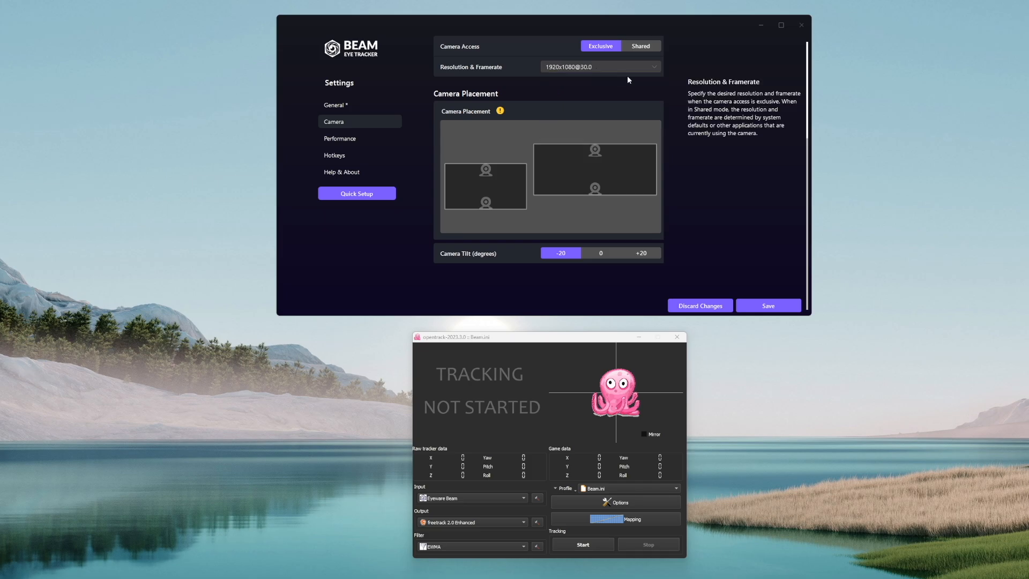
mouse_move(707, 152)
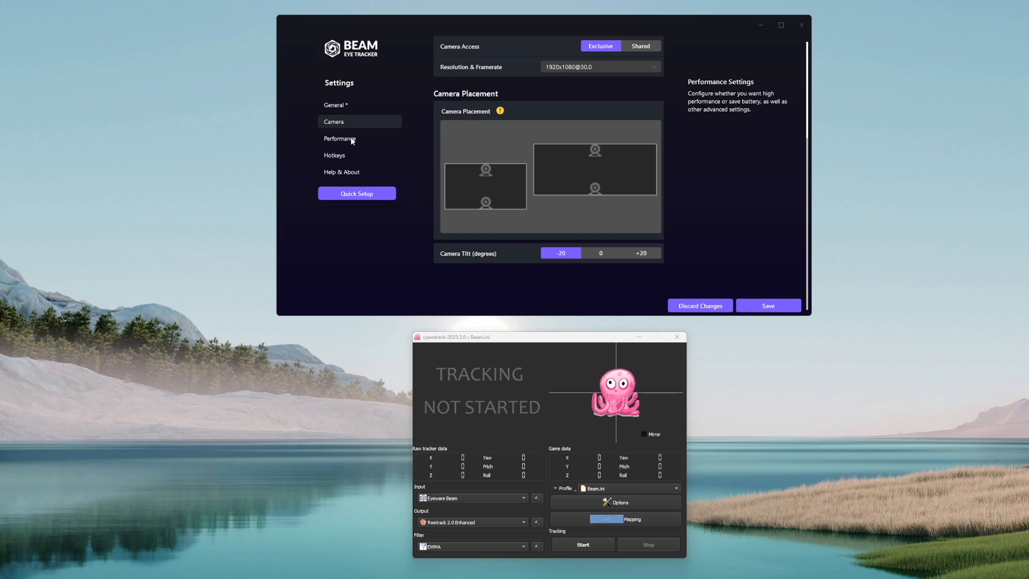
- Show the performance settings with High Performance as the power plan
left_click(339, 138)
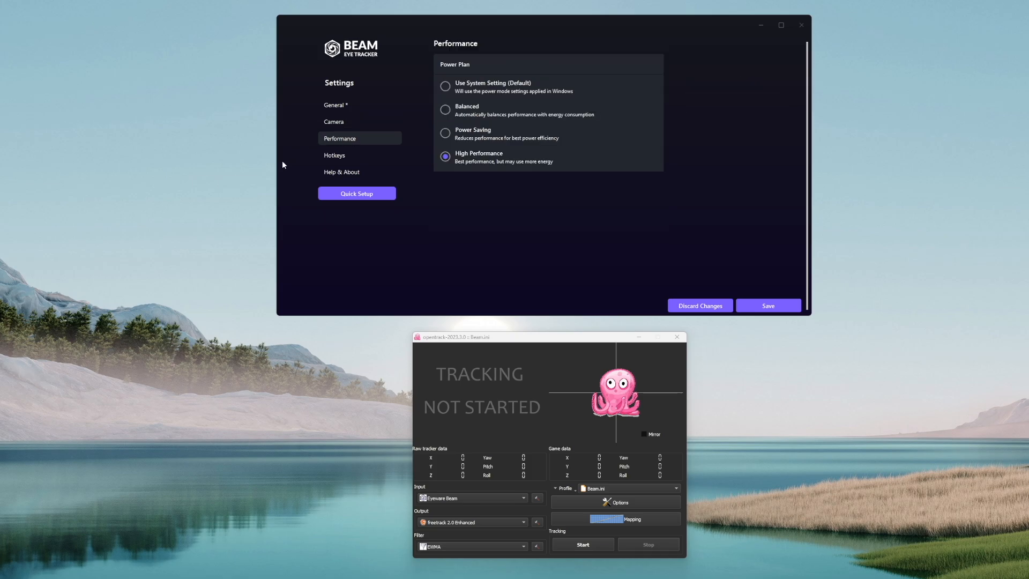
mouse_move(596, 485)
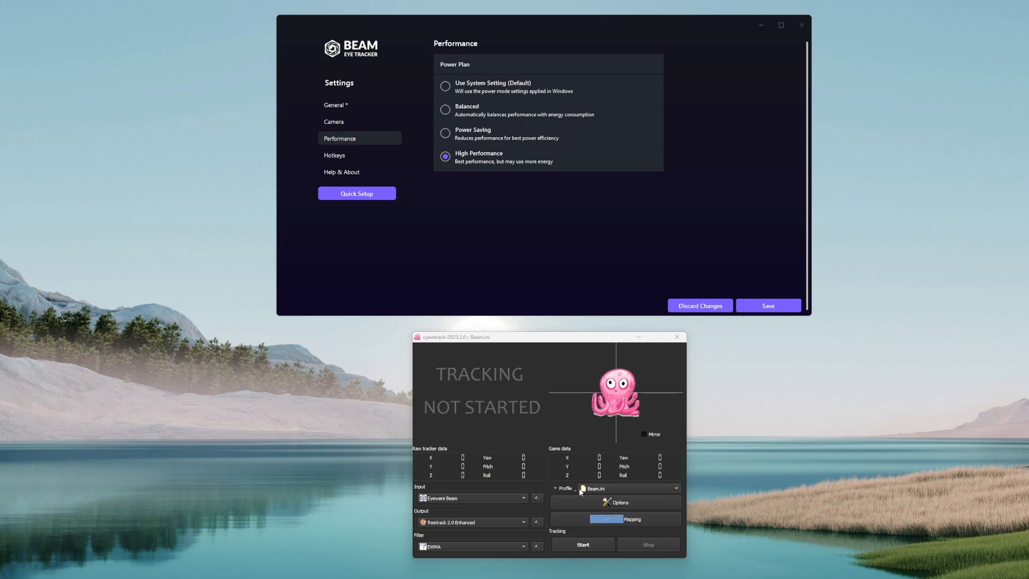
mouse_move(478, 504)
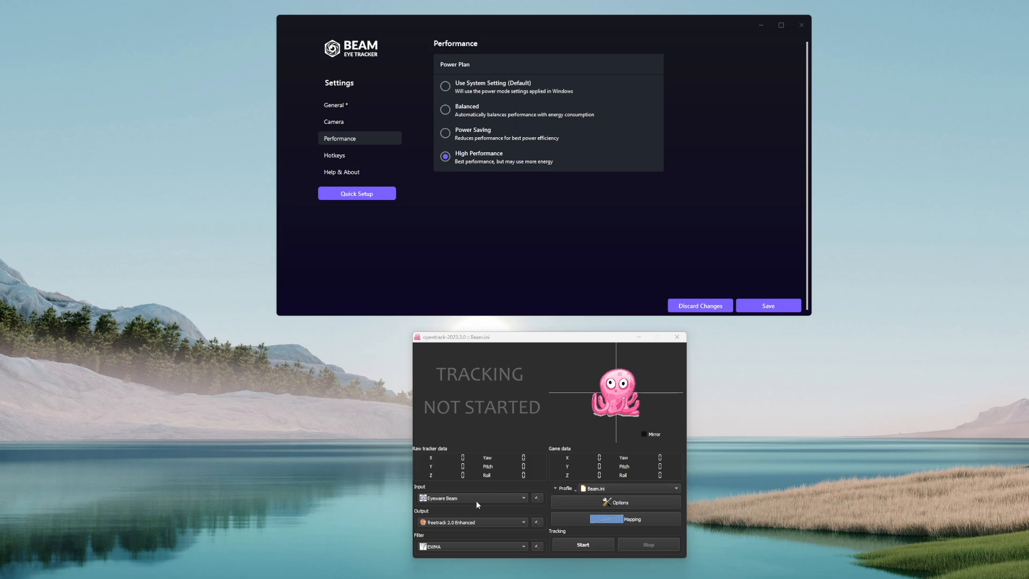
mouse_move(465, 495)
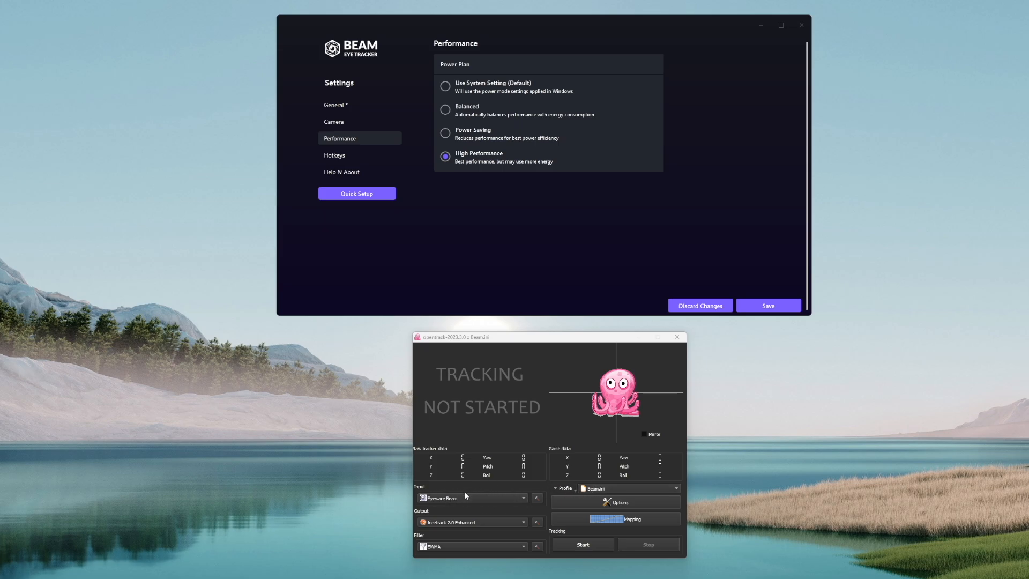
mouse_move(549, 480)
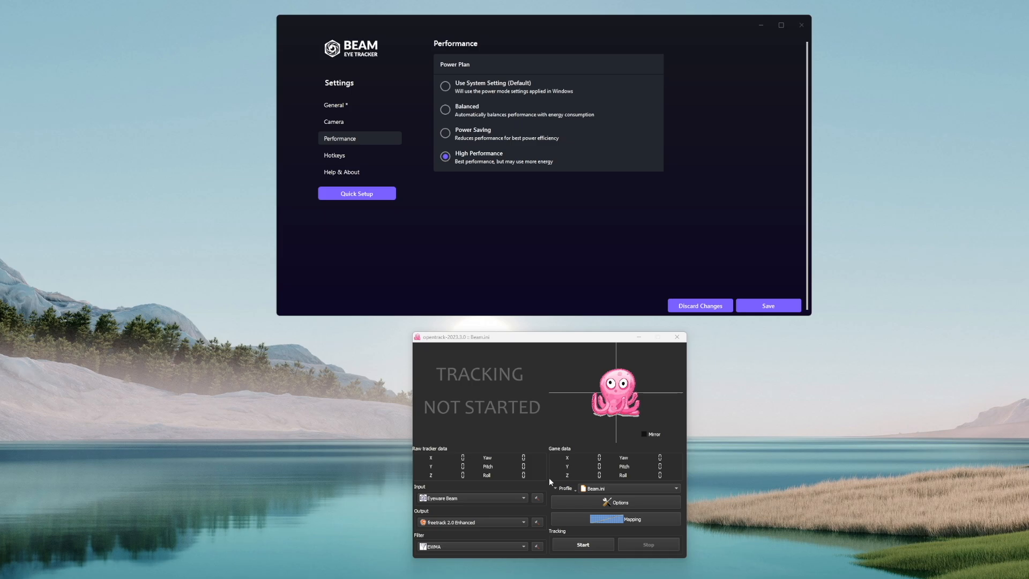
mouse_move(435, 501)
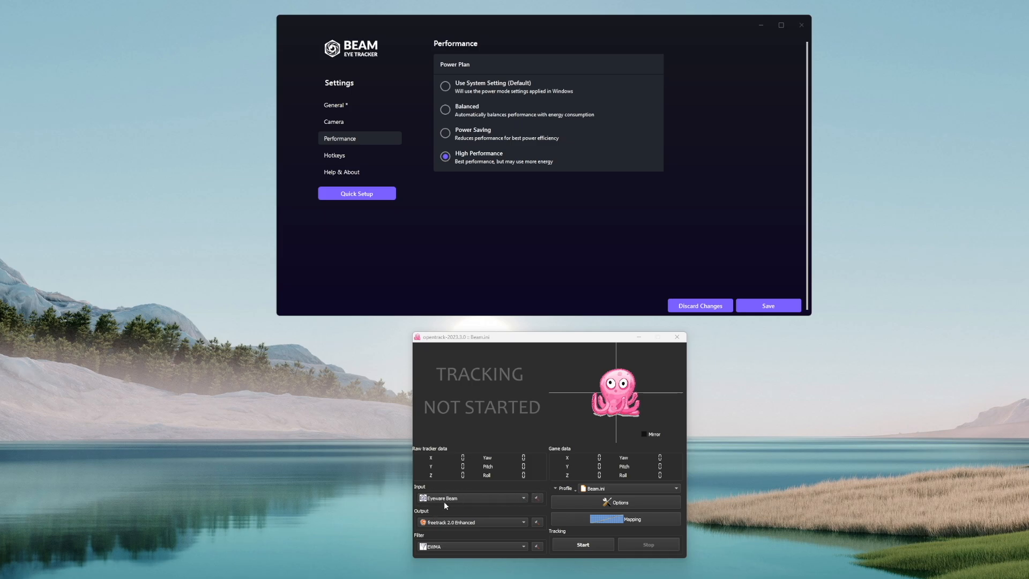
mouse_move(488, 494)
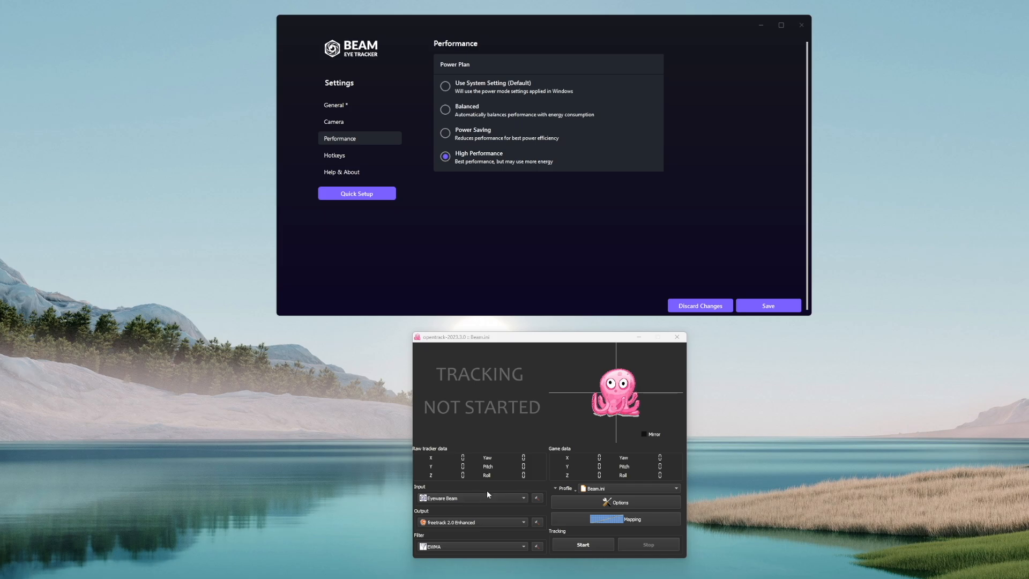
mouse_move(614, 486)
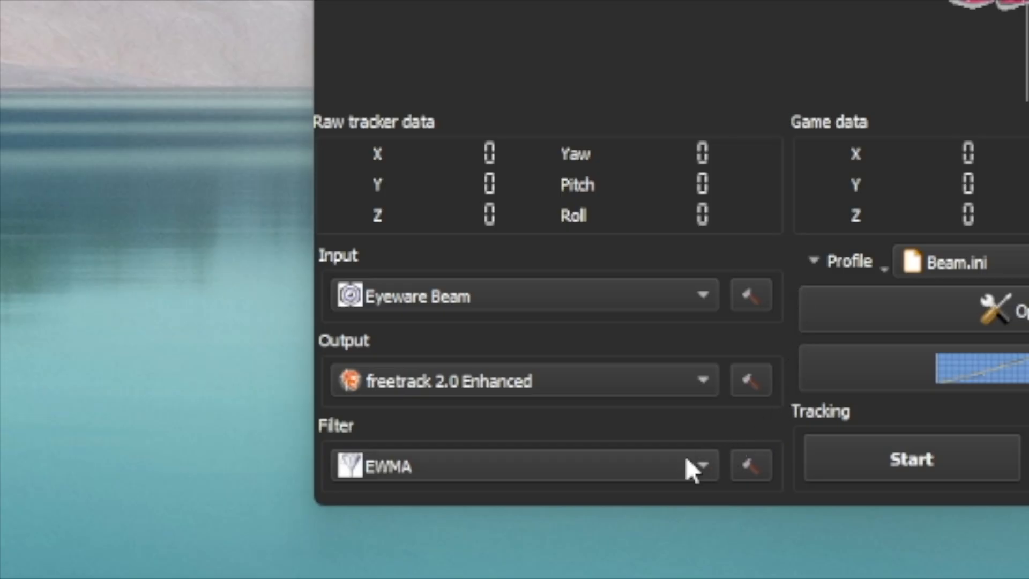
- Choose EWMA as the tracking filter and bring up its settings
left_click(706, 465)
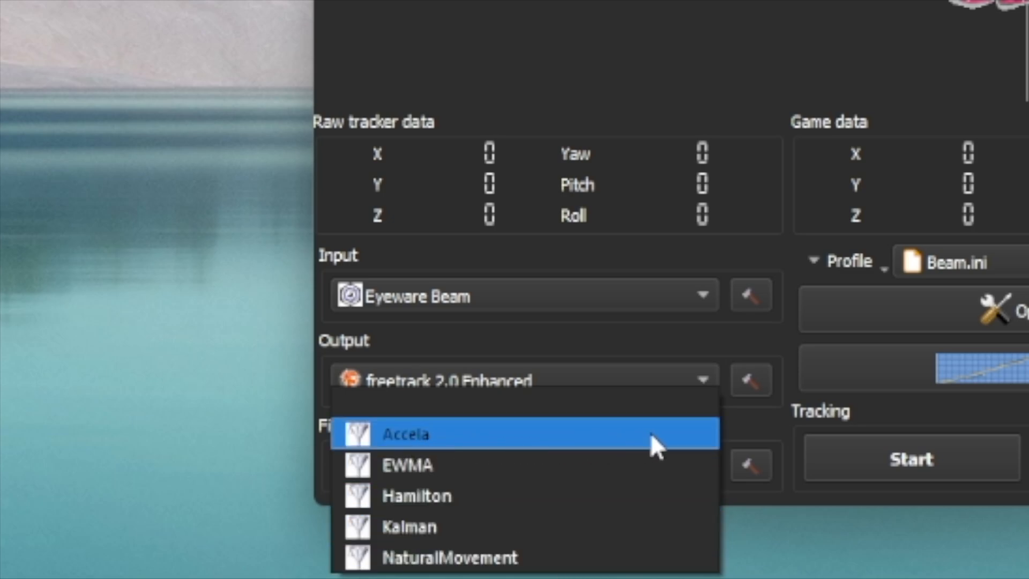
mouse_move(653, 479)
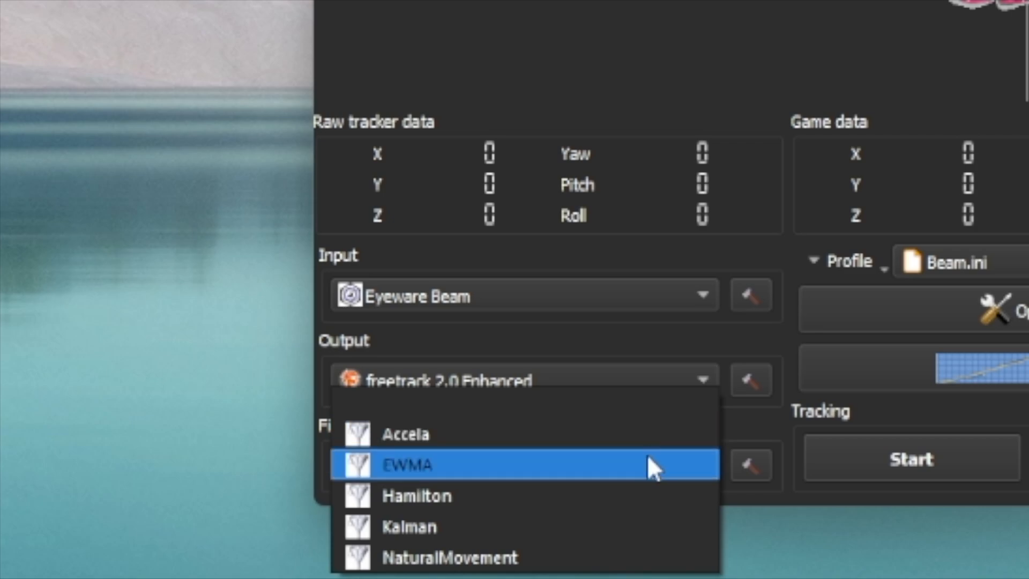
left_click(408, 465)
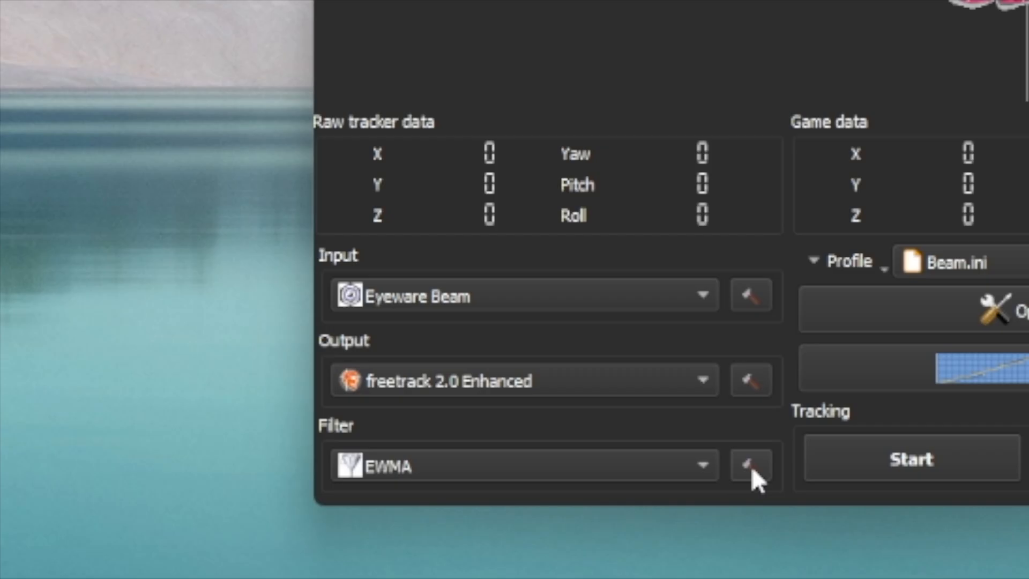
left_click(748, 465)
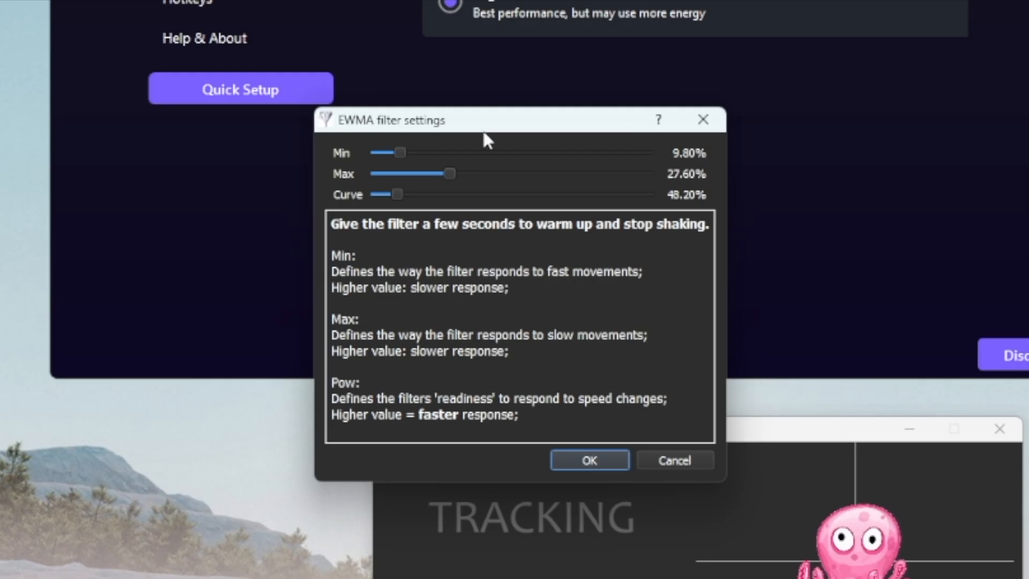
mouse_move(393, 194)
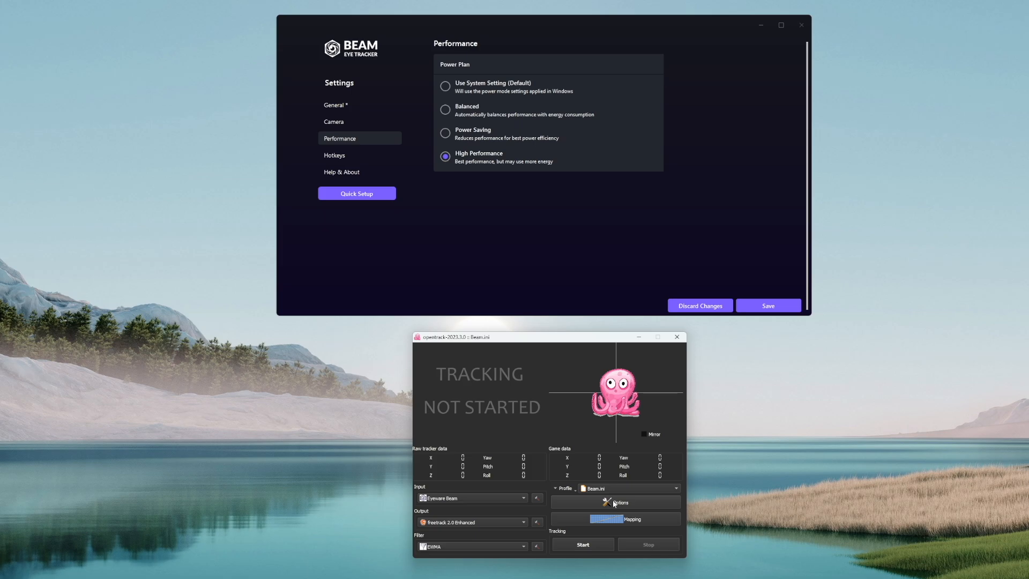
- Bring up OpenTrack's general tracking options
left_click(615, 501)
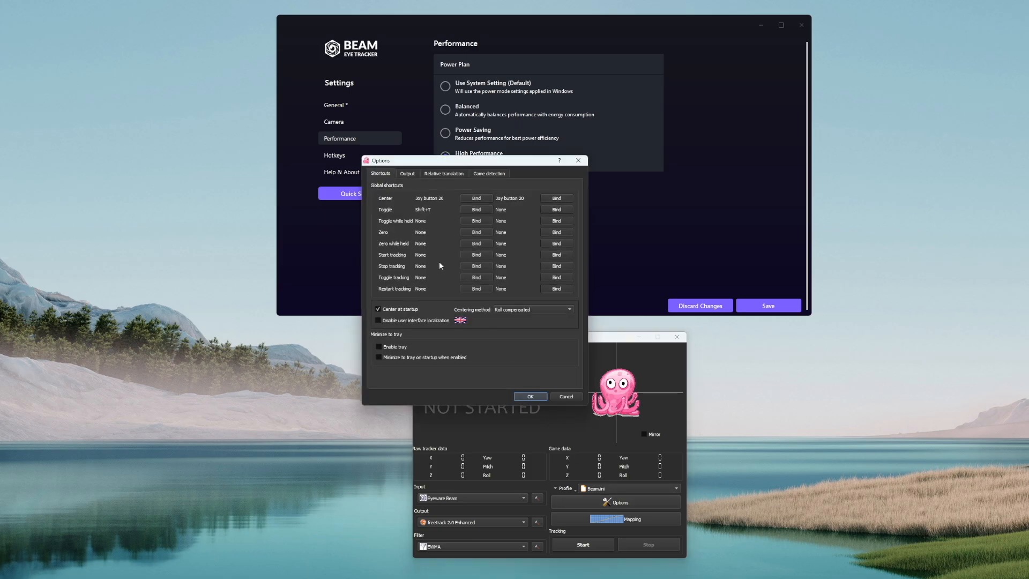
mouse_move(451, 203)
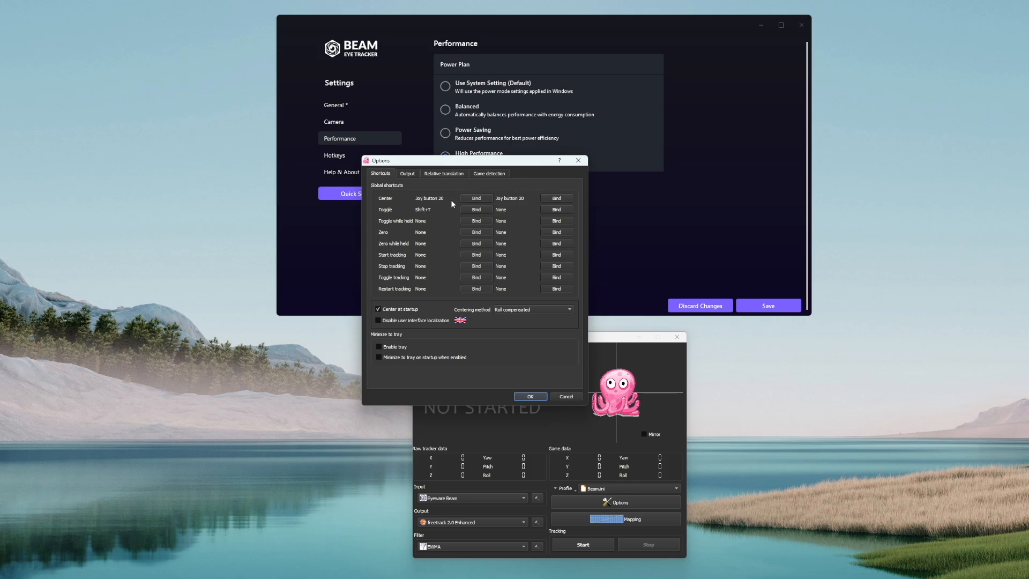
mouse_move(489, 190)
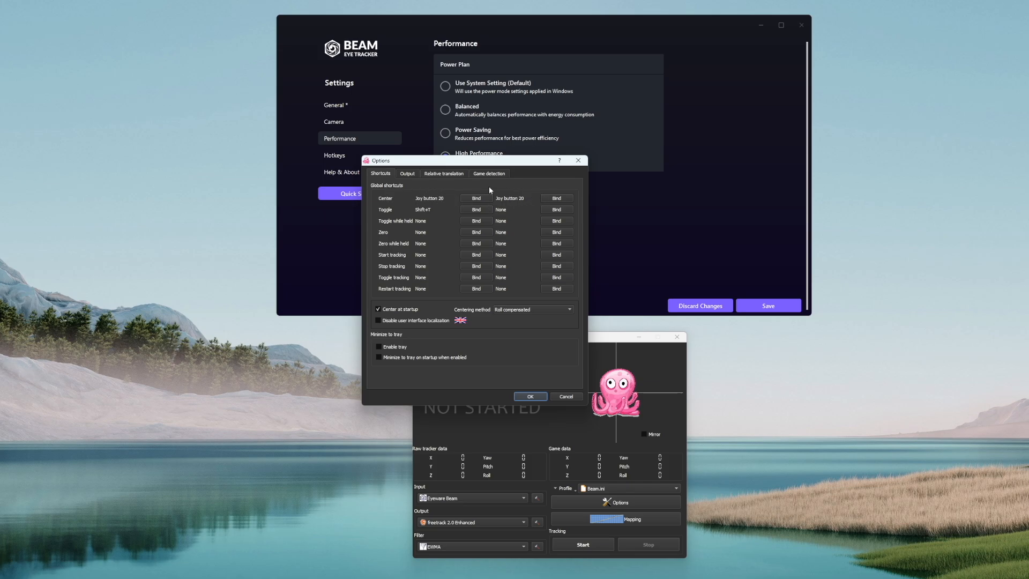
mouse_move(394, 201)
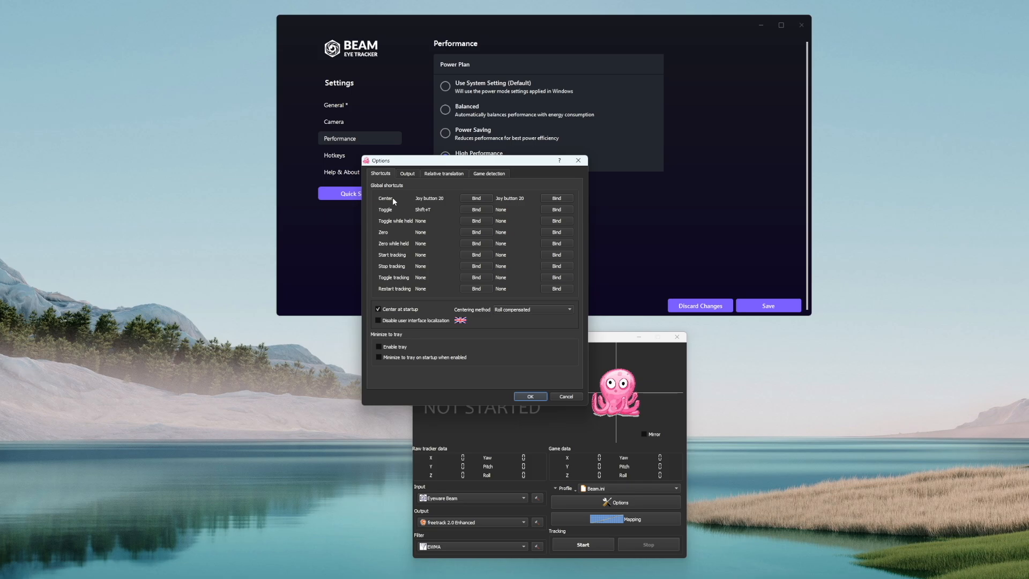
- Switch the Options window to the axis output settings
left_click(407, 174)
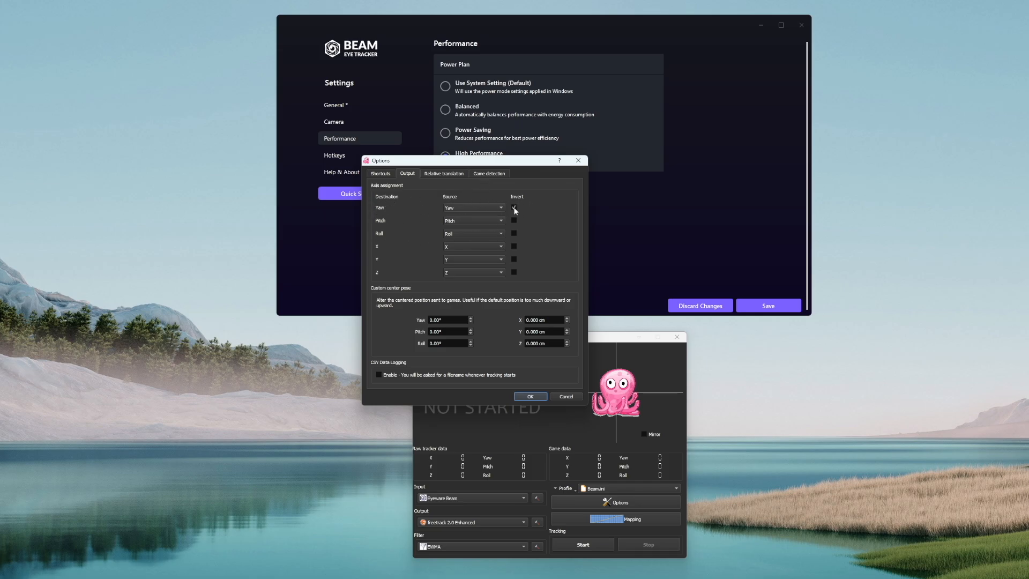
- Leave yaw inversion off and apply the options with custom center X at 4.000 cm
left_click(513, 208)
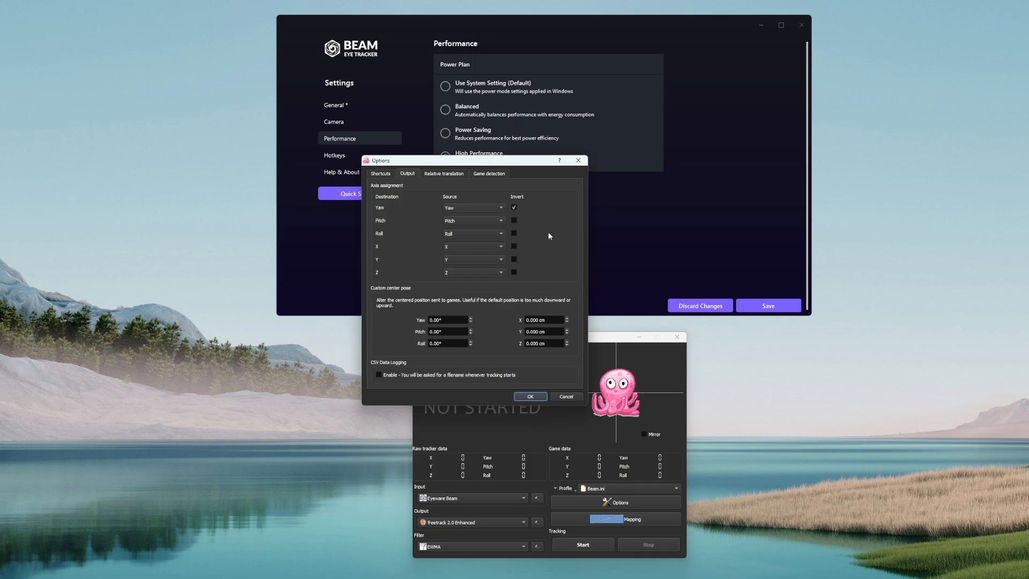
left_click(513, 208)
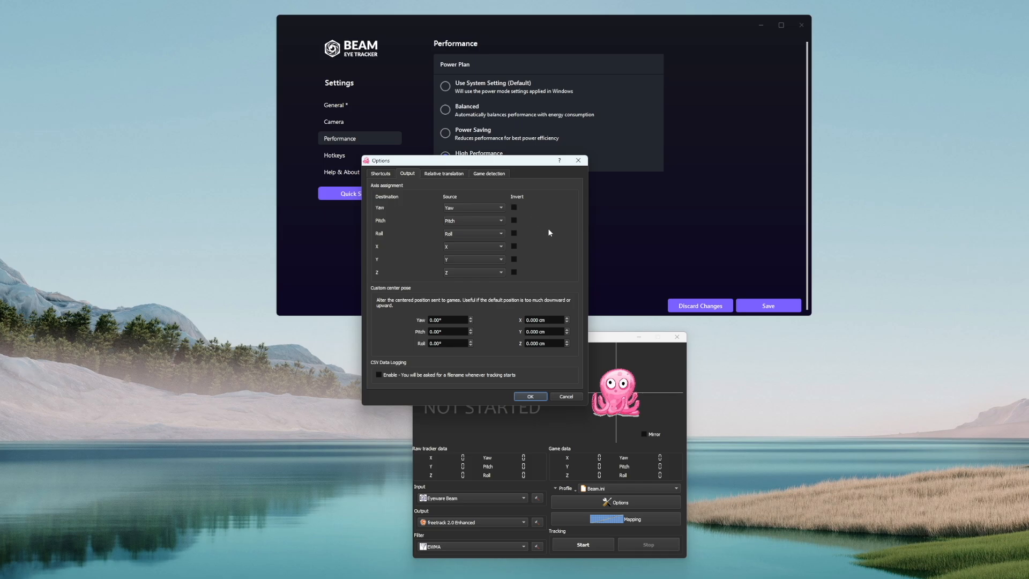
mouse_move(444, 315)
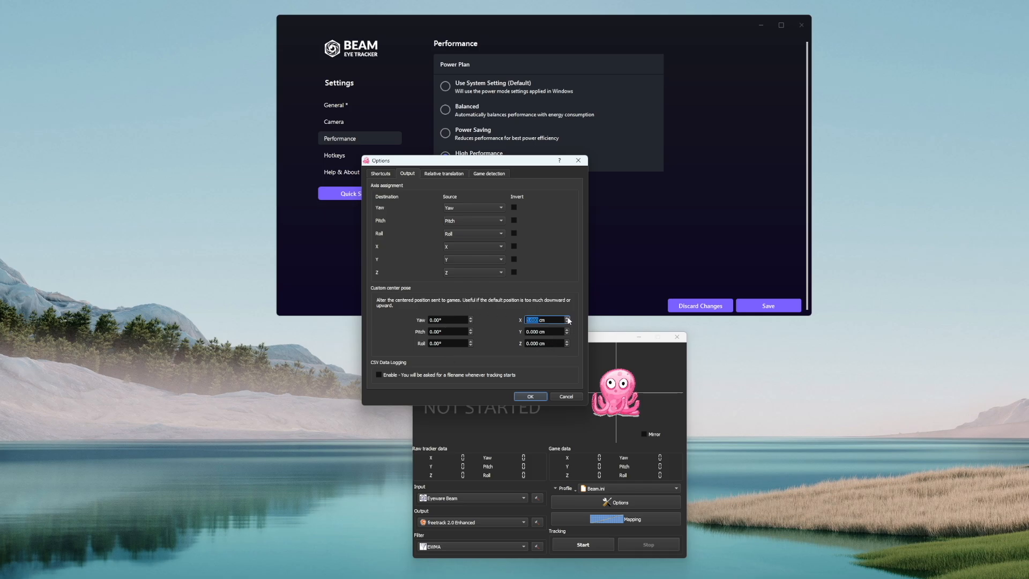
mouse_move(571, 337)
type("4.000")
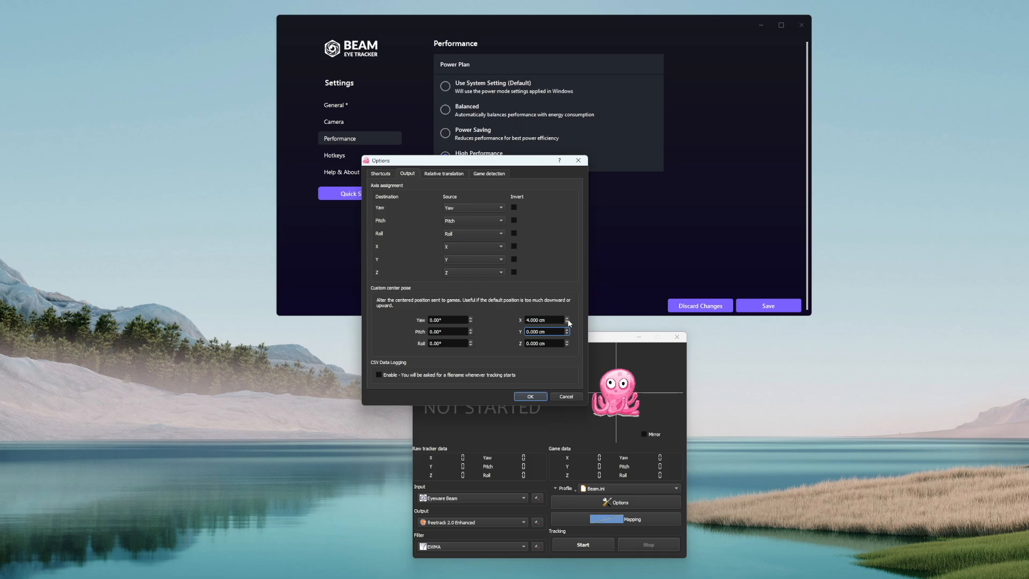
left_click(567, 322)
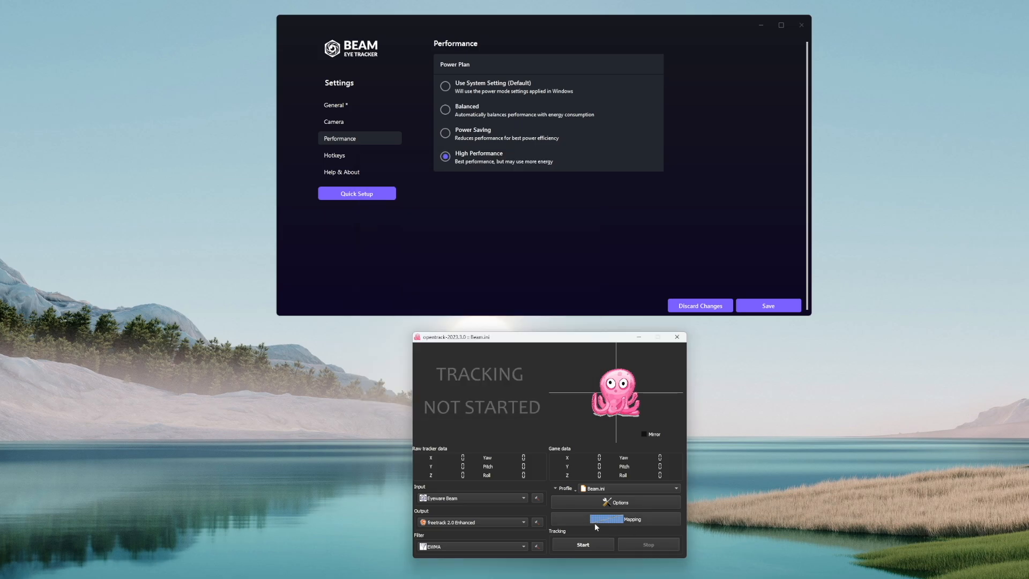
- Move the yaw curve's top point near 35° input, then review the pitch and X curves
left_click(615, 518)
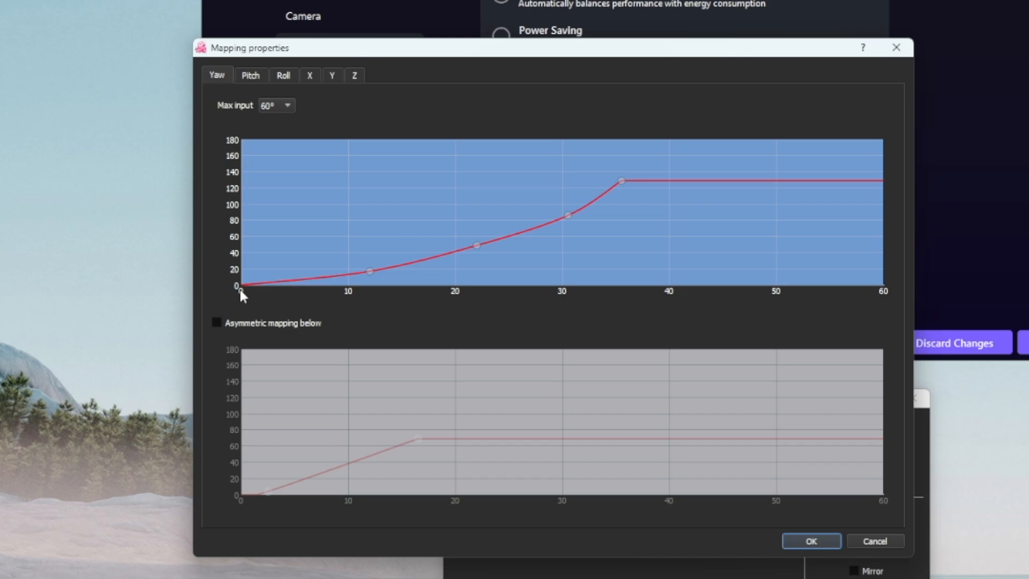
mouse_move(366, 300)
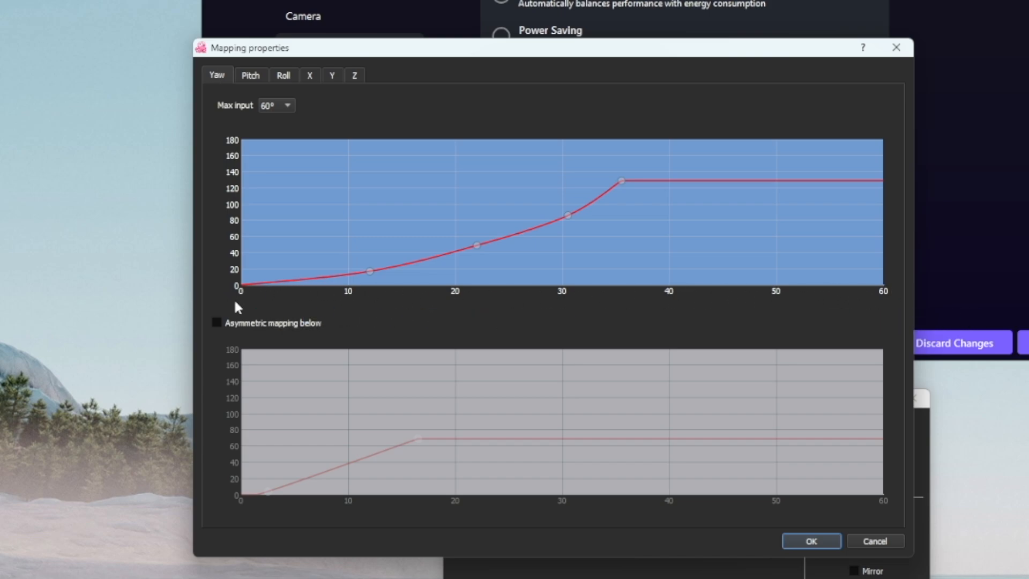
mouse_move(240, 202)
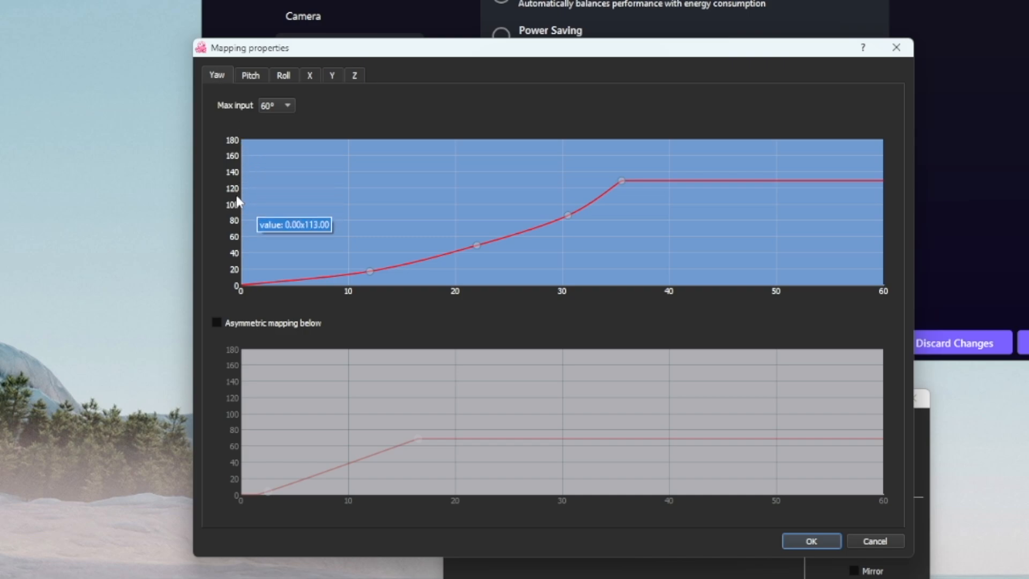
mouse_move(218, 254)
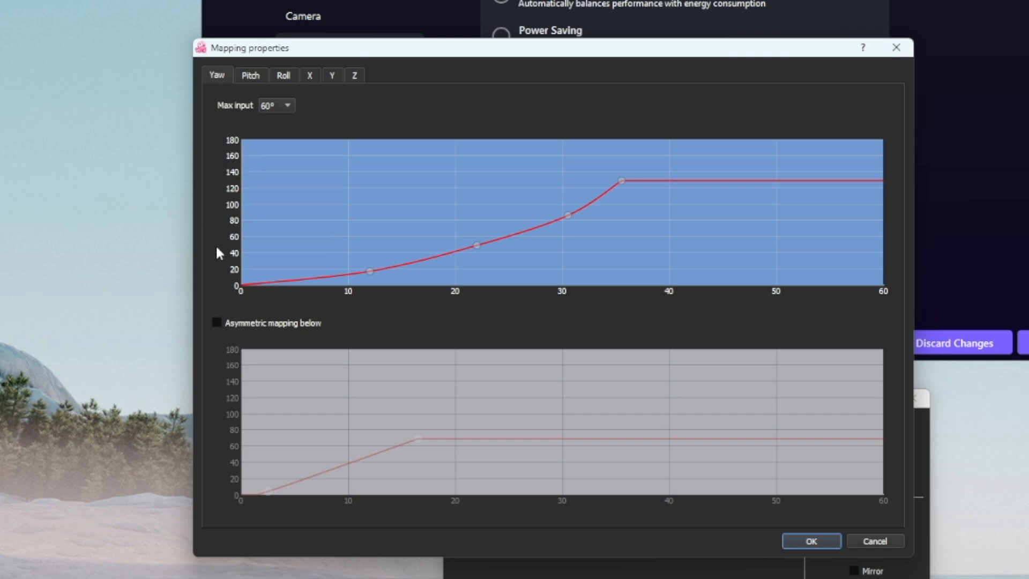
mouse_move(617, 337)
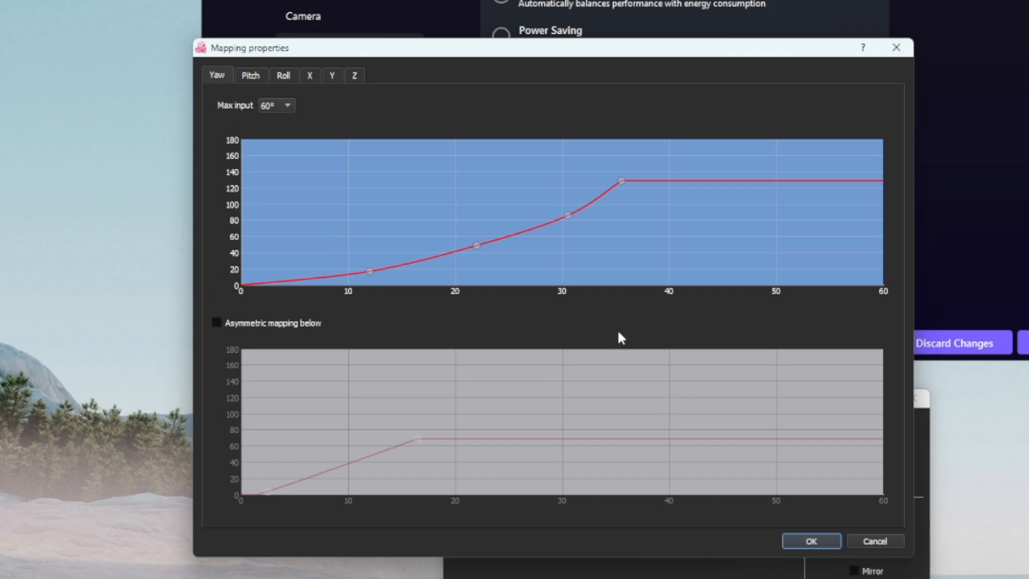
mouse_move(623, 194)
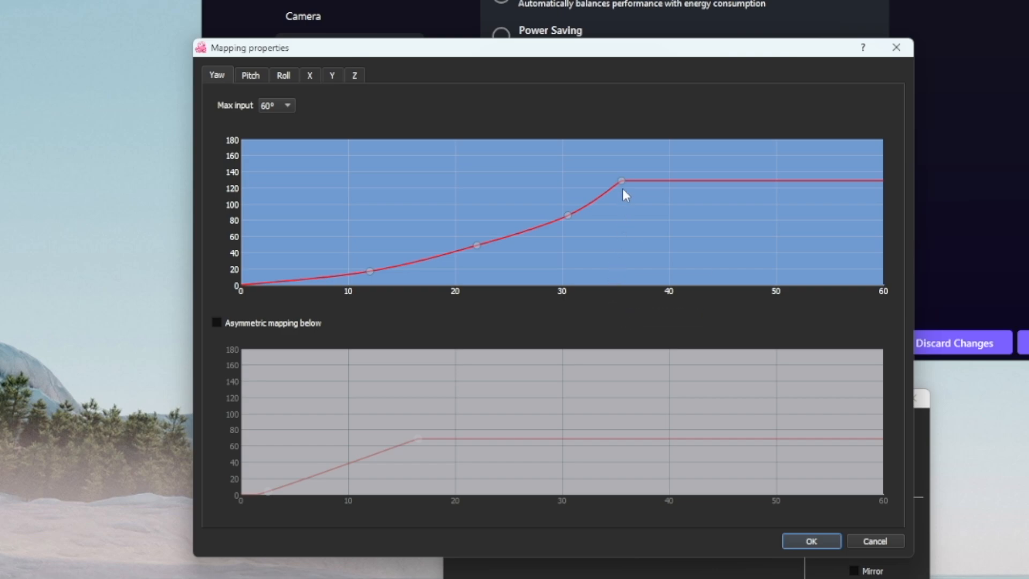
mouse_move(617, 188)
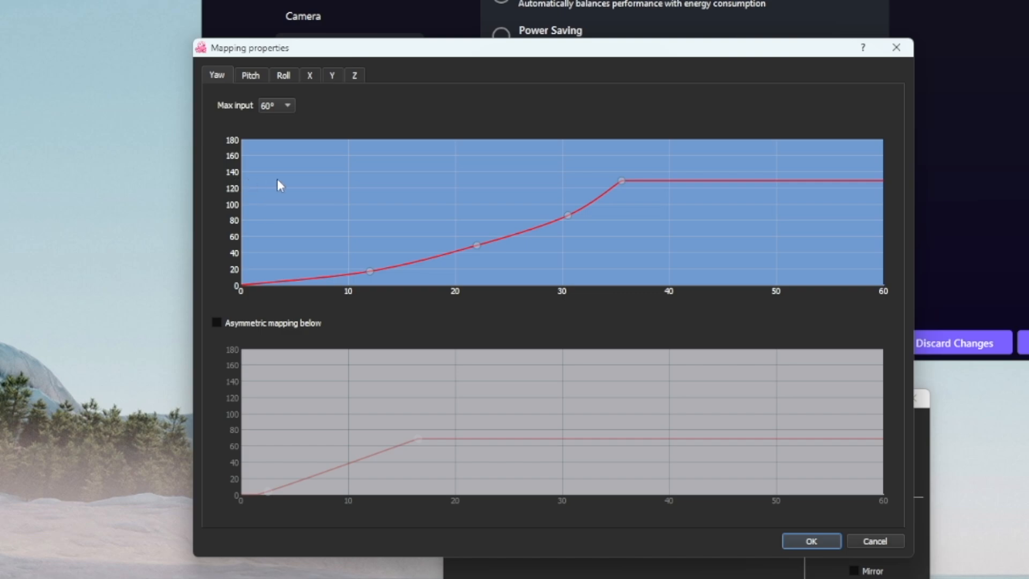
mouse_move(411, 273)
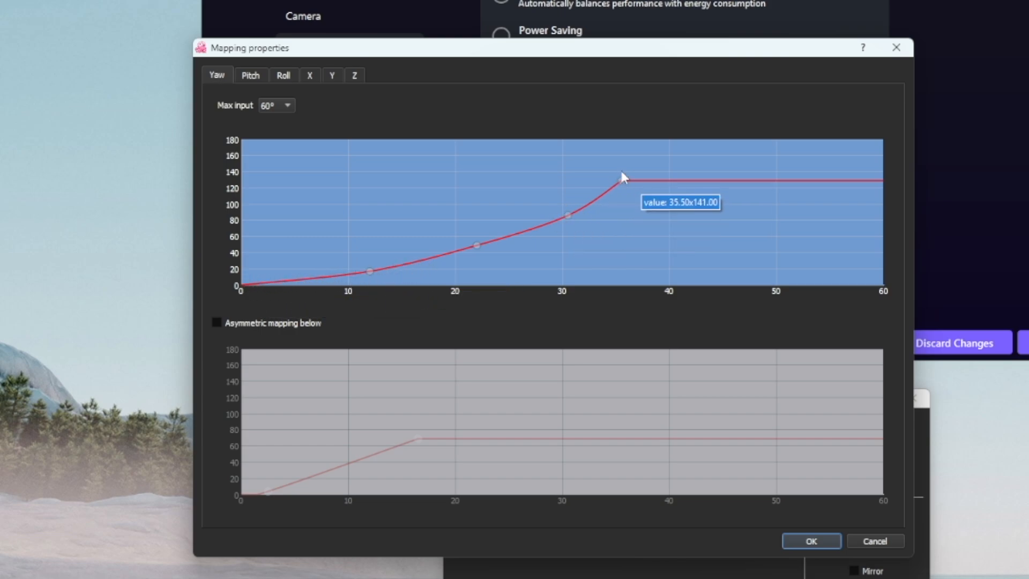
left_click_drag(621, 178, 625, 180)
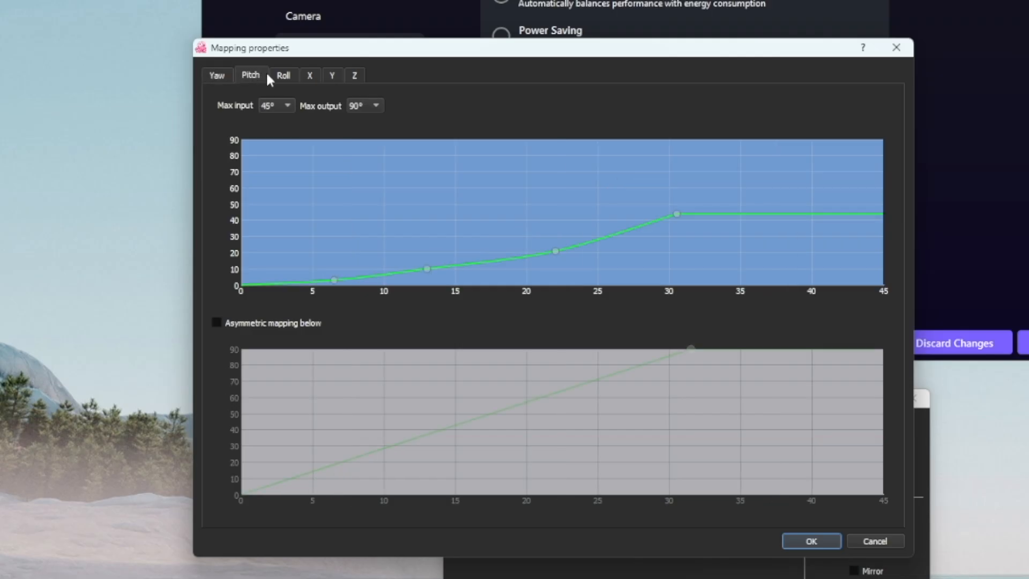
left_click(284, 75)
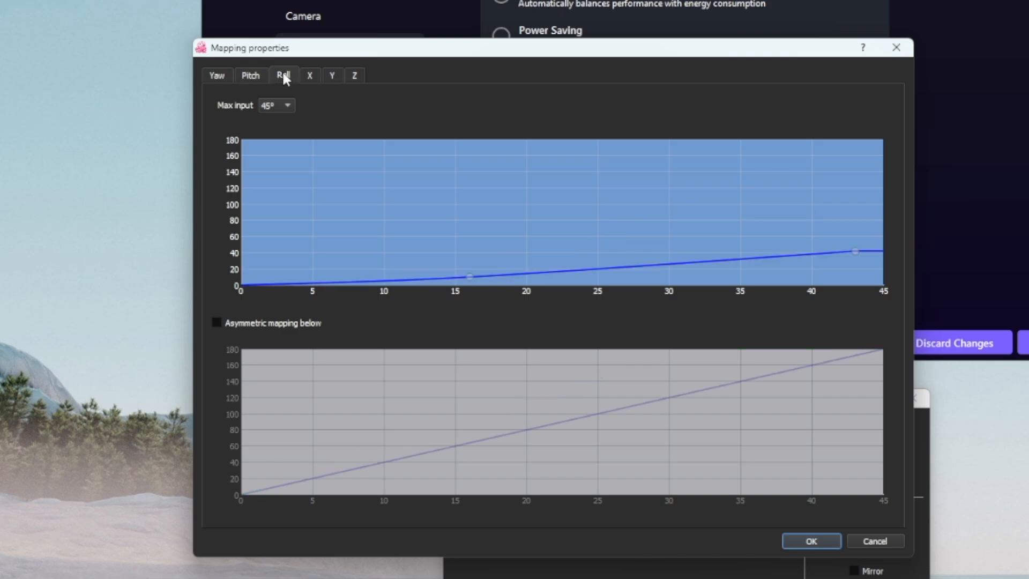
mouse_move(308, 80)
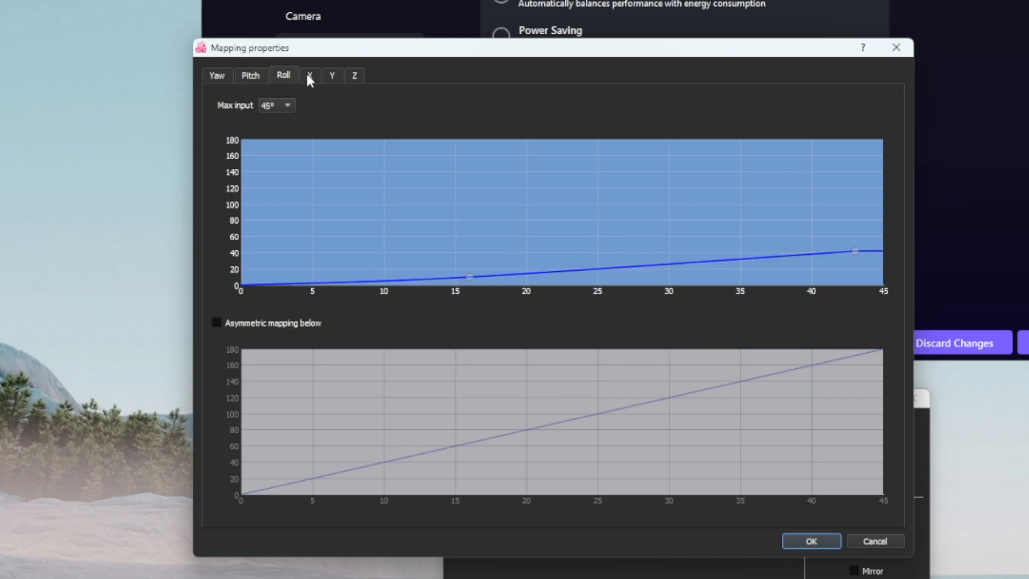
left_click(309, 75)
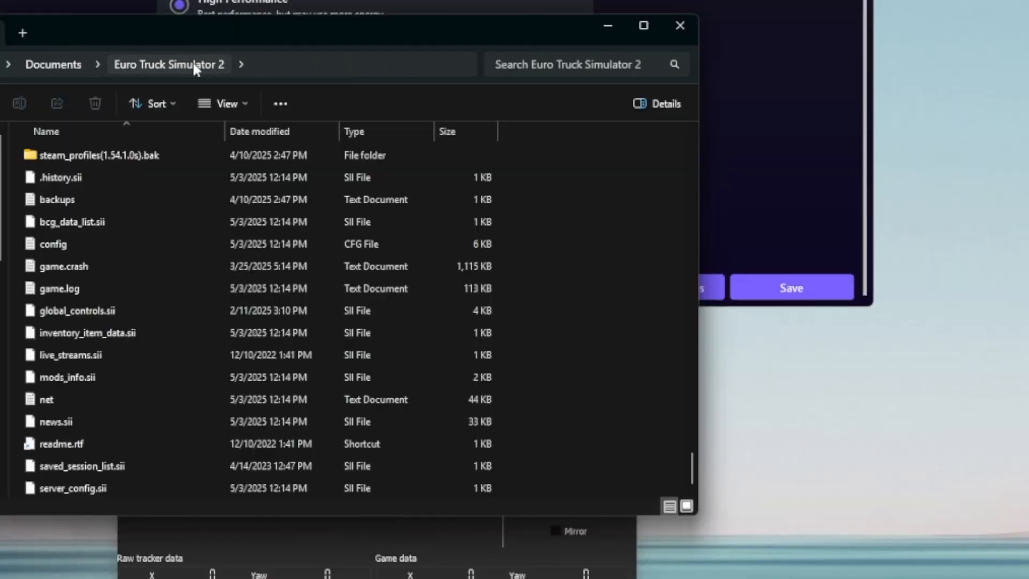
- Edit the Euro Truck Simulator 2 config in Notepad, setting g_trackir to 1
right_click(54, 244)
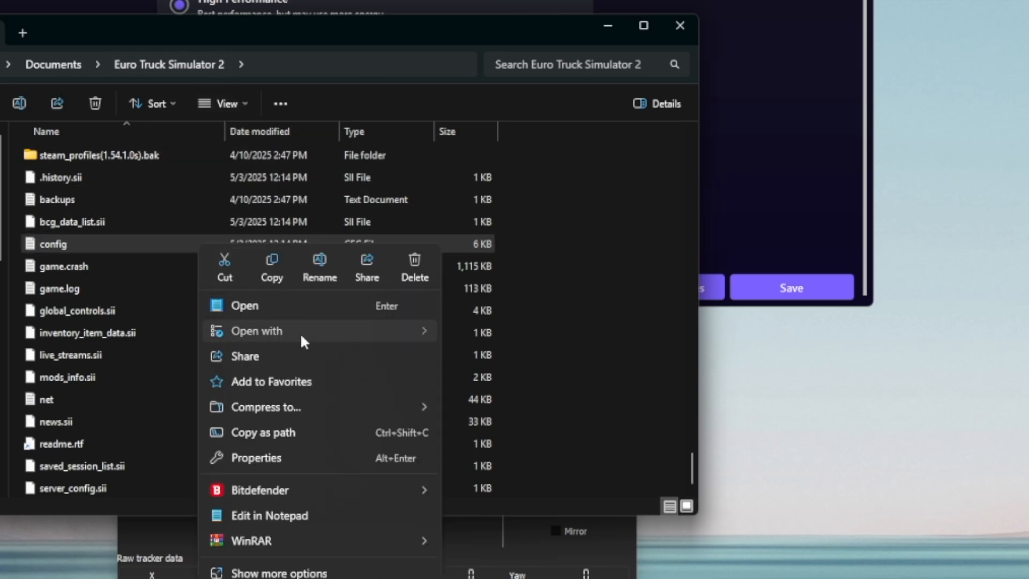
left_click(269, 515)
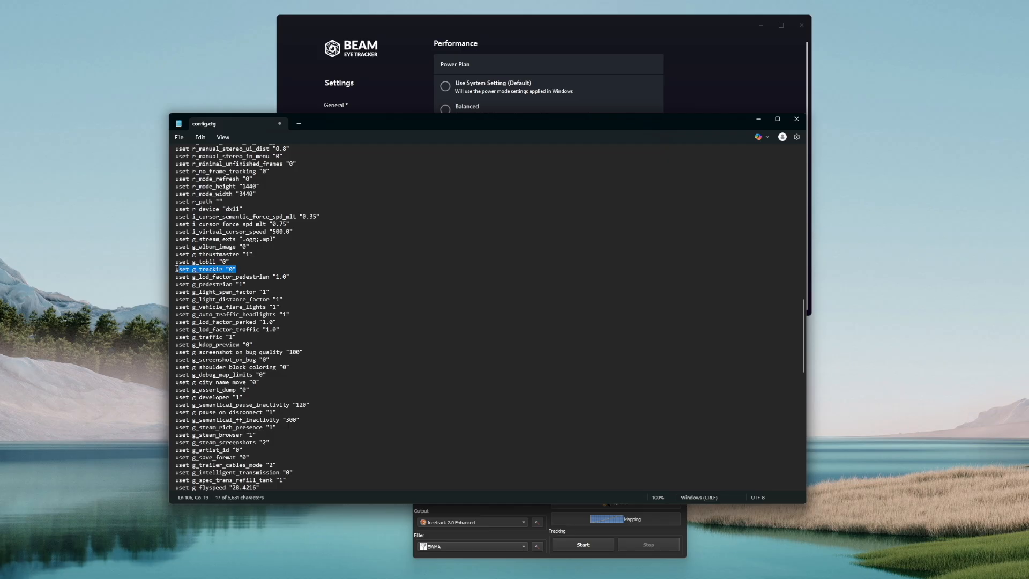
type("1")
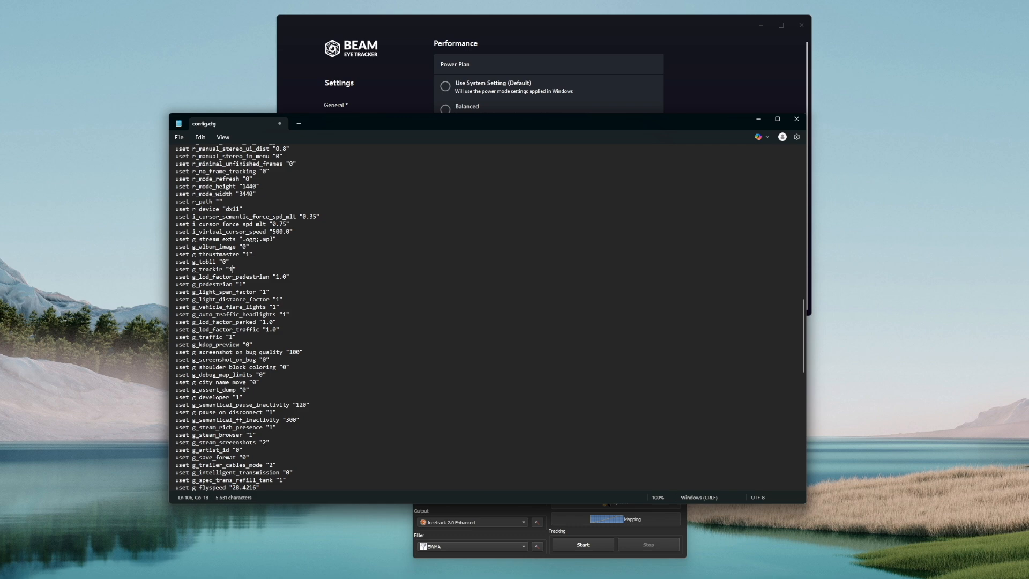